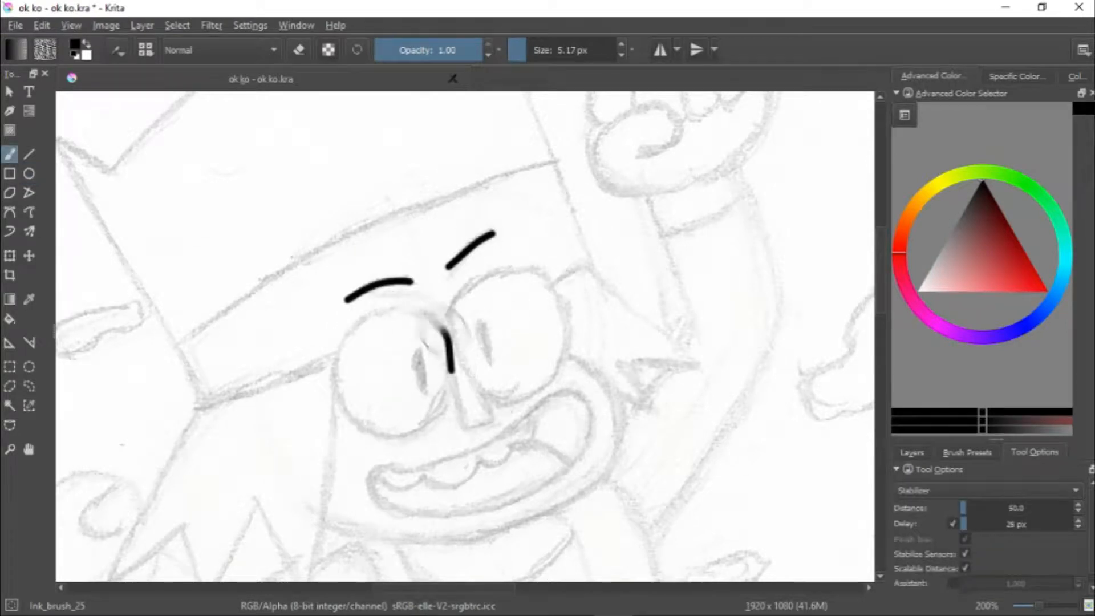
# Ink K.O.'s eyebrows, ellipse-drawn round glasses, hat and torso outlines in black over the sketch
pyautogui.click(29, 174)
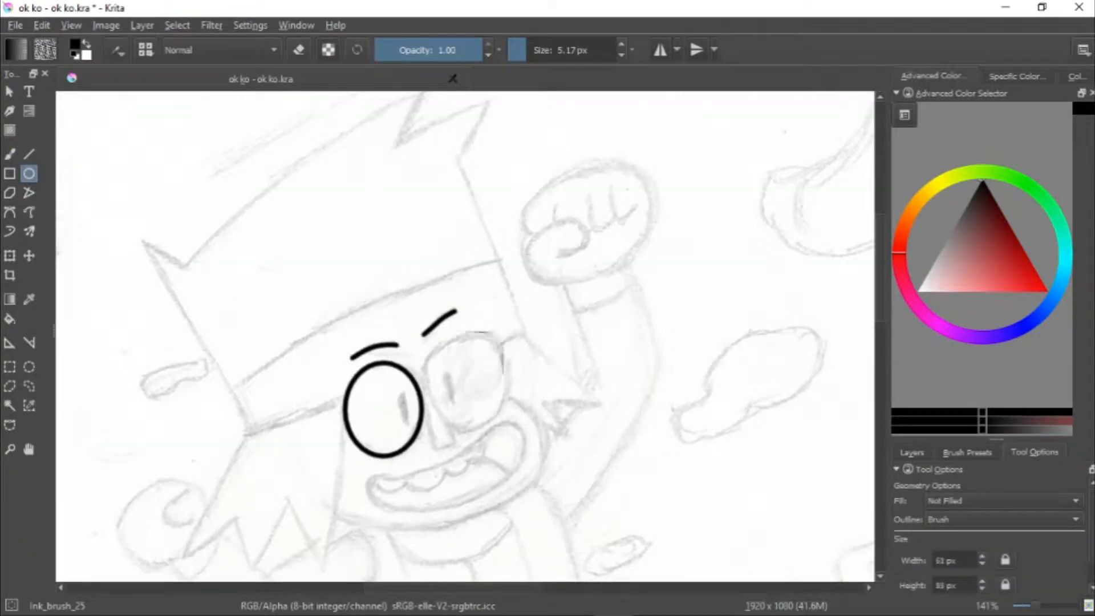
pyautogui.click(9, 153)
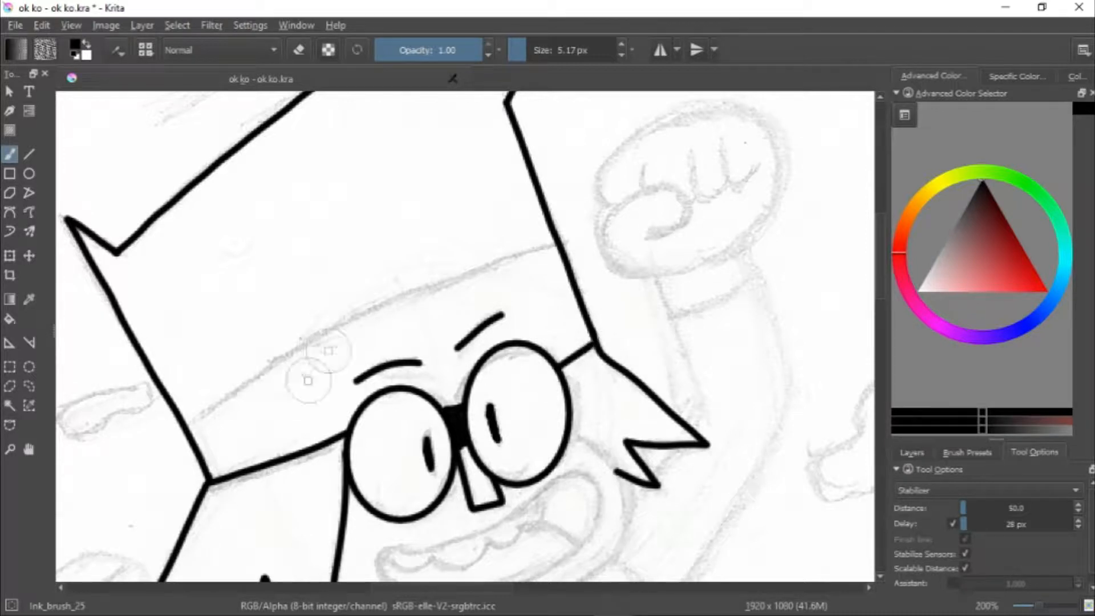
pyautogui.scroll(-3)
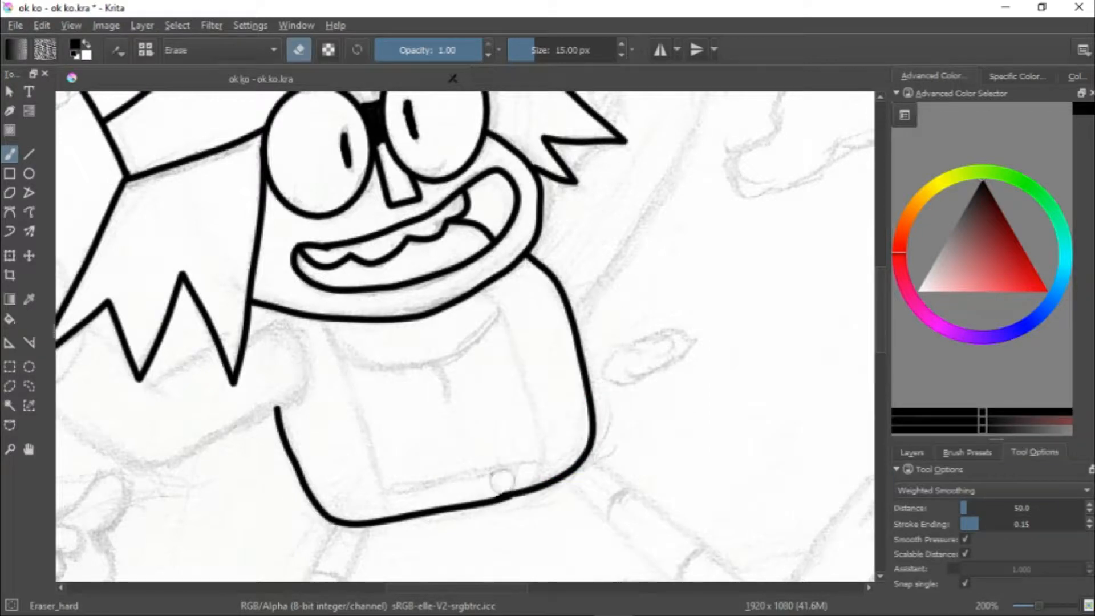
# Trace K.O.'s hair, fists, arms, legs, road edge and dashed lane lines with ink_brush_25
pyautogui.scroll(-3)
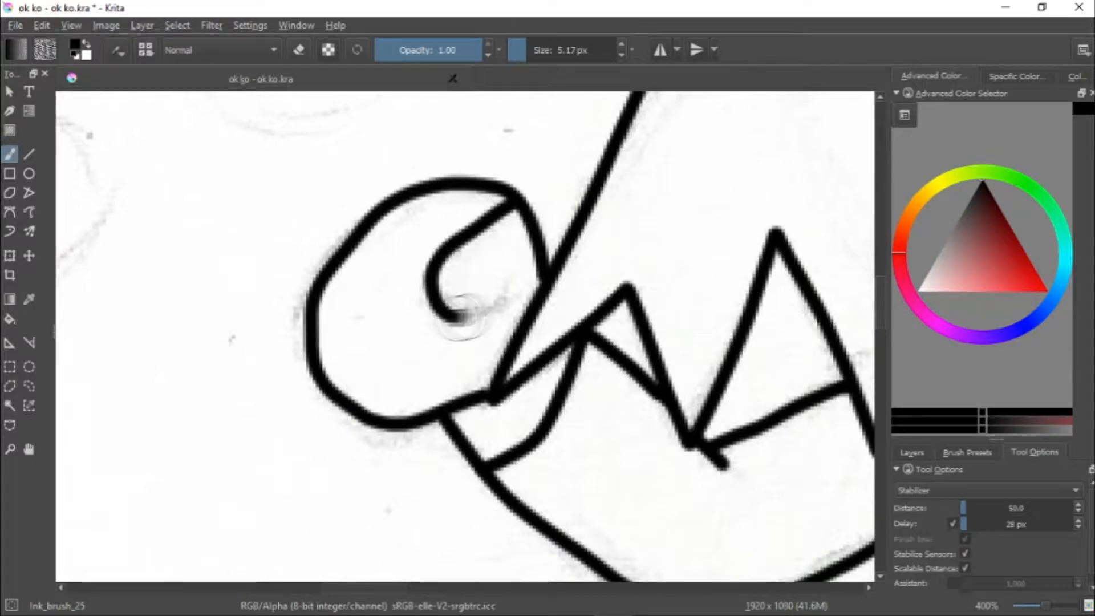
pyautogui.scroll(-3)
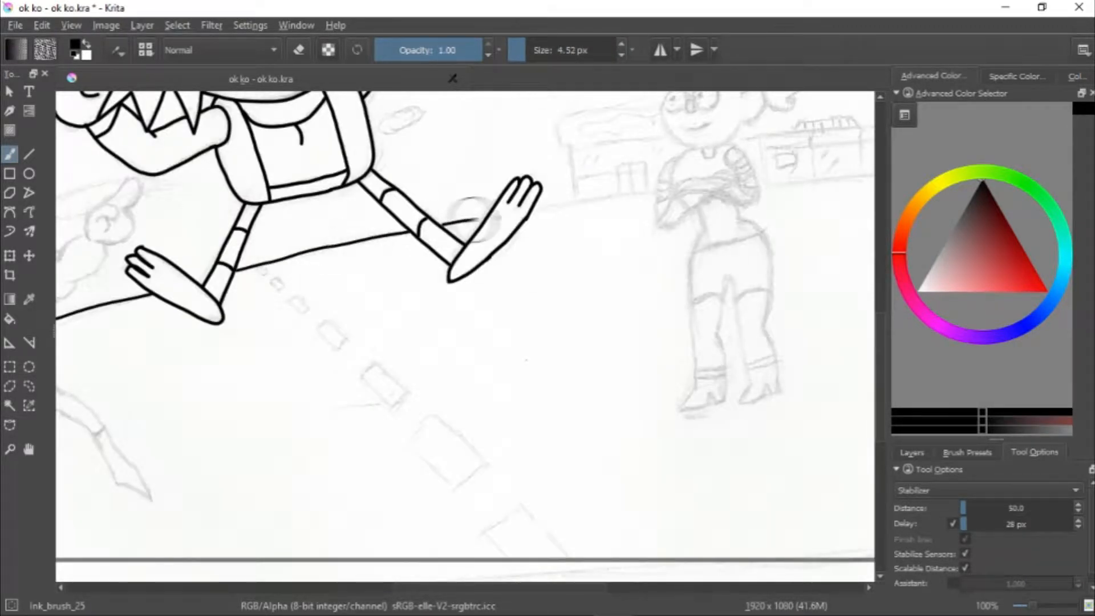
pyautogui.scroll(3)
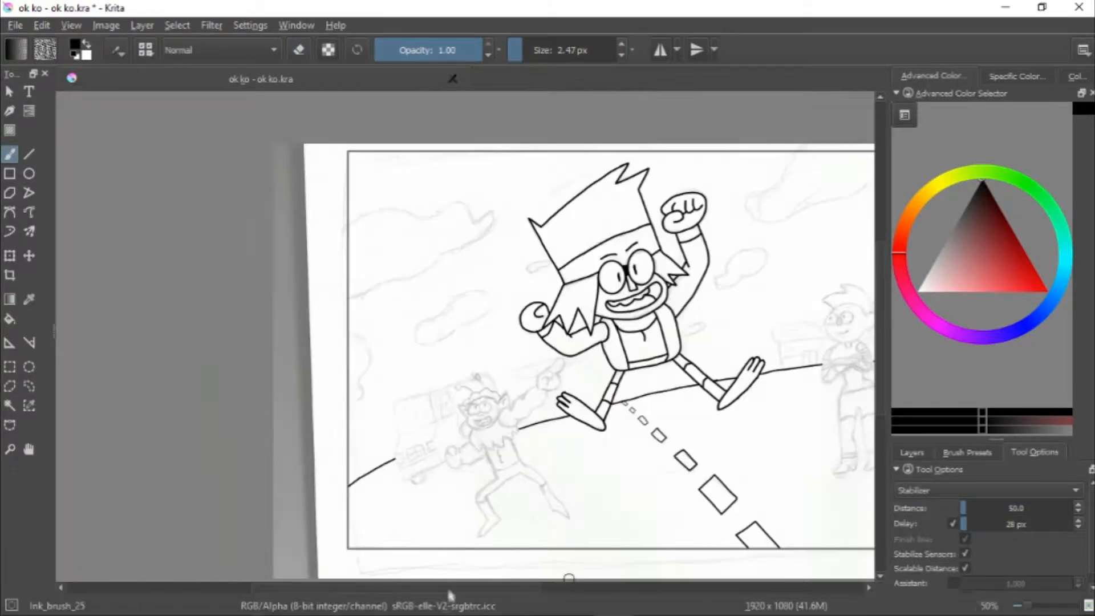
# Ink the bearded character's antennae, head, beard, arms and body, plus the van's windows and wheel
pyautogui.scroll(-3)
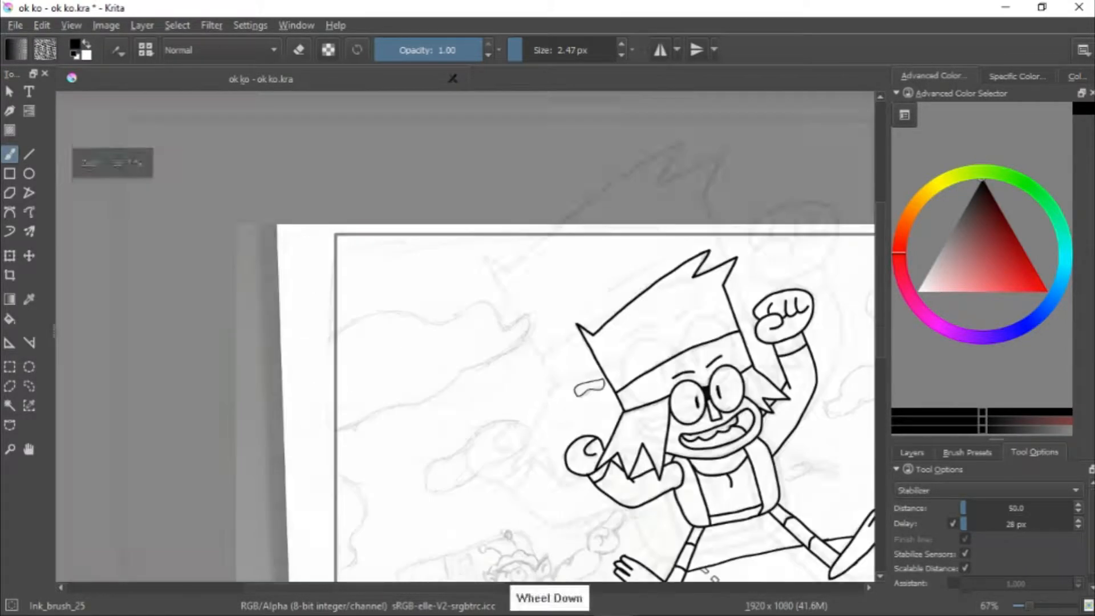
pyautogui.scroll(-3)
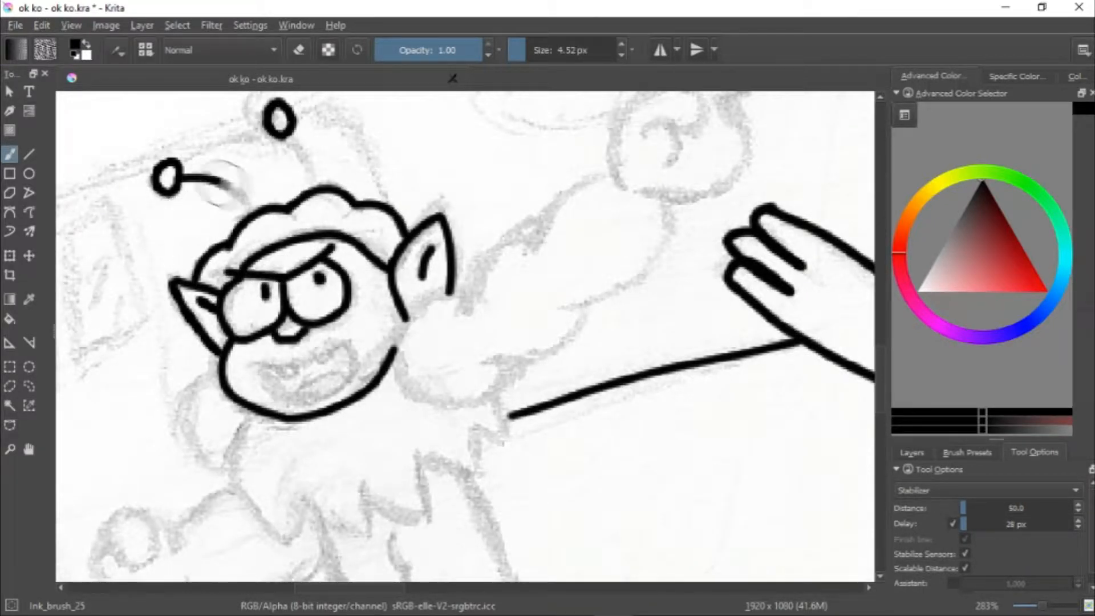
pyautogui.scroll(3)
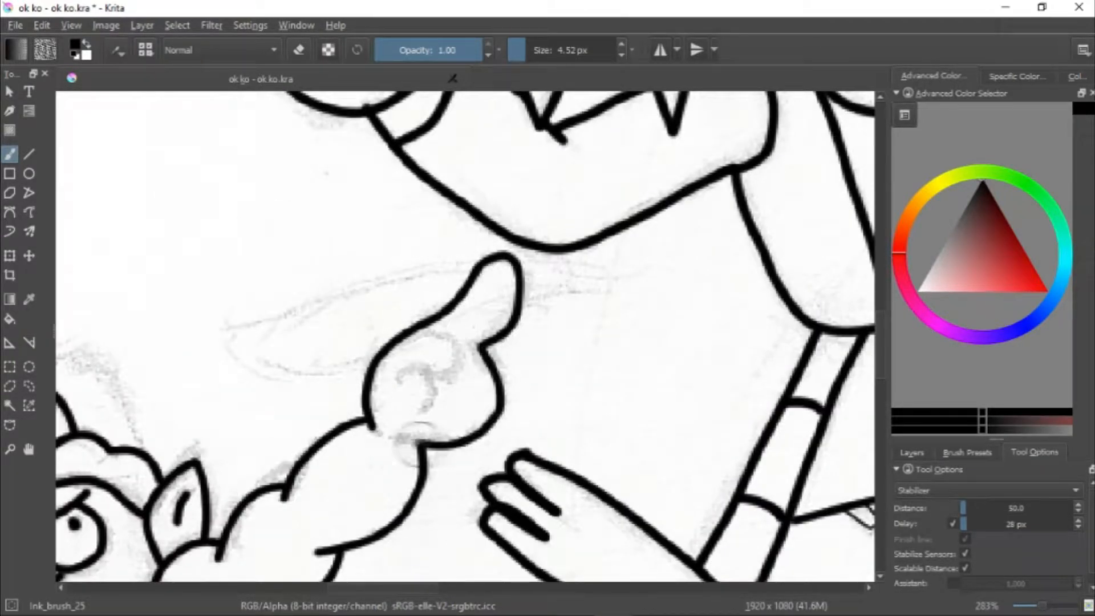
pyautogui.scroll(-3)
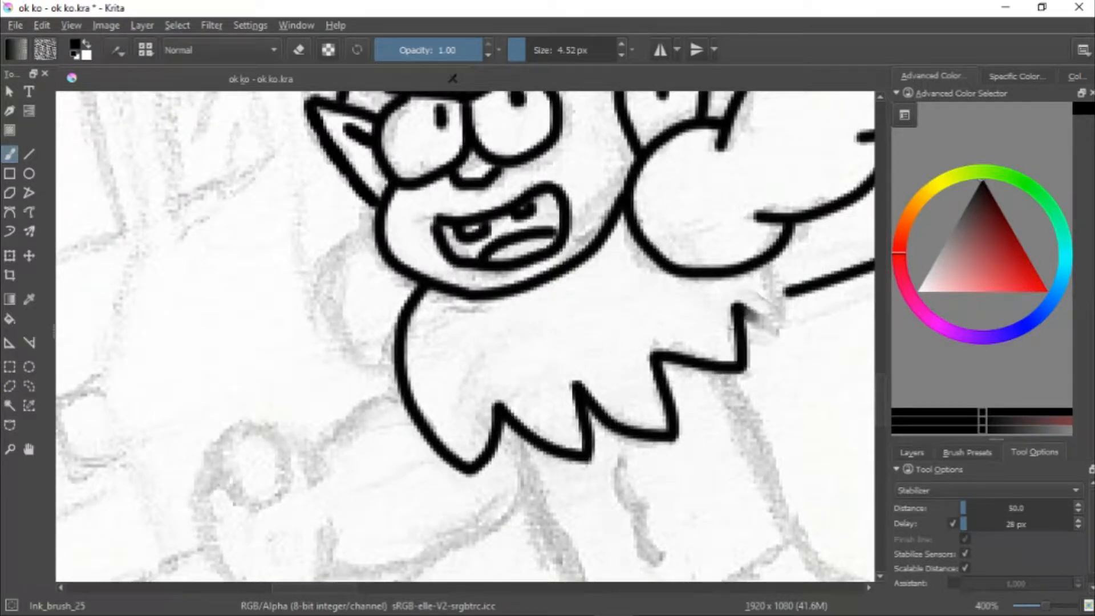
pyautogui.scroll(-3)
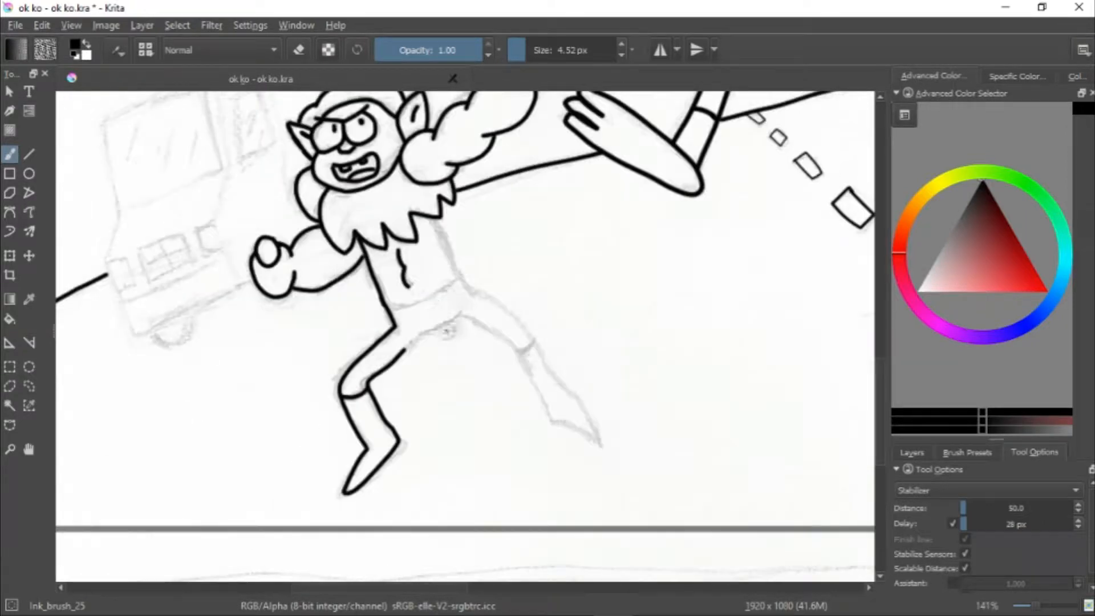
pyautogui.scroll(3)
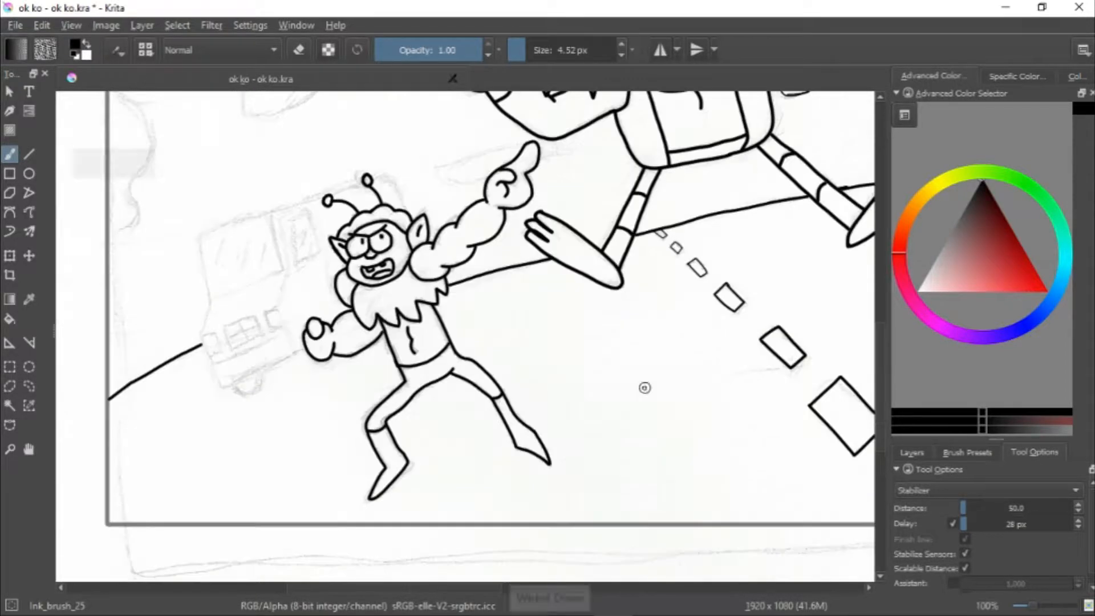
pyautogui.scroll(3)
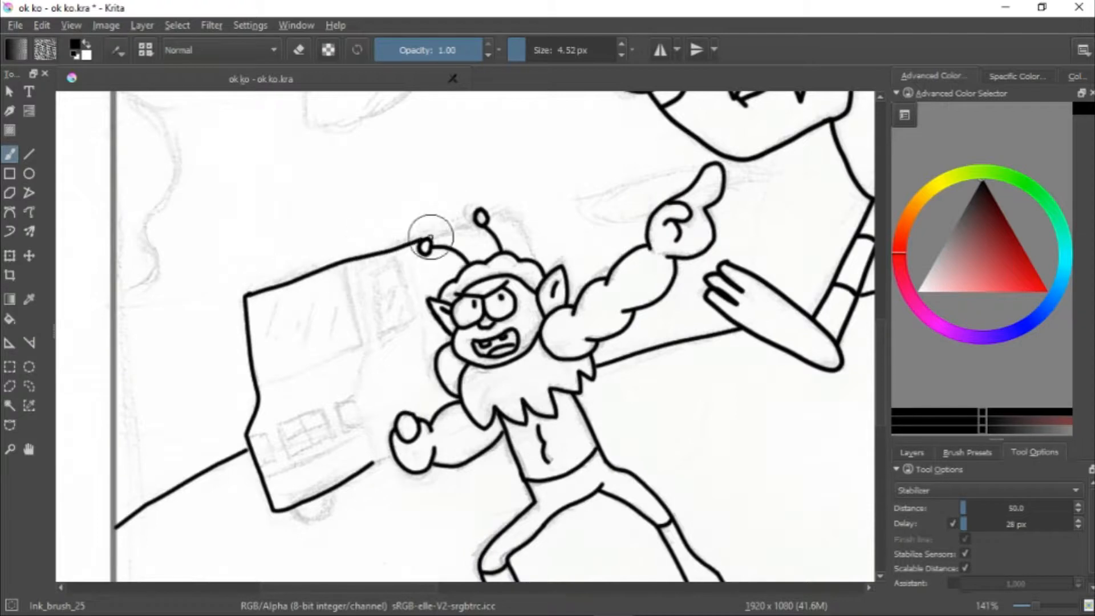
pyautogui.scroll(3)
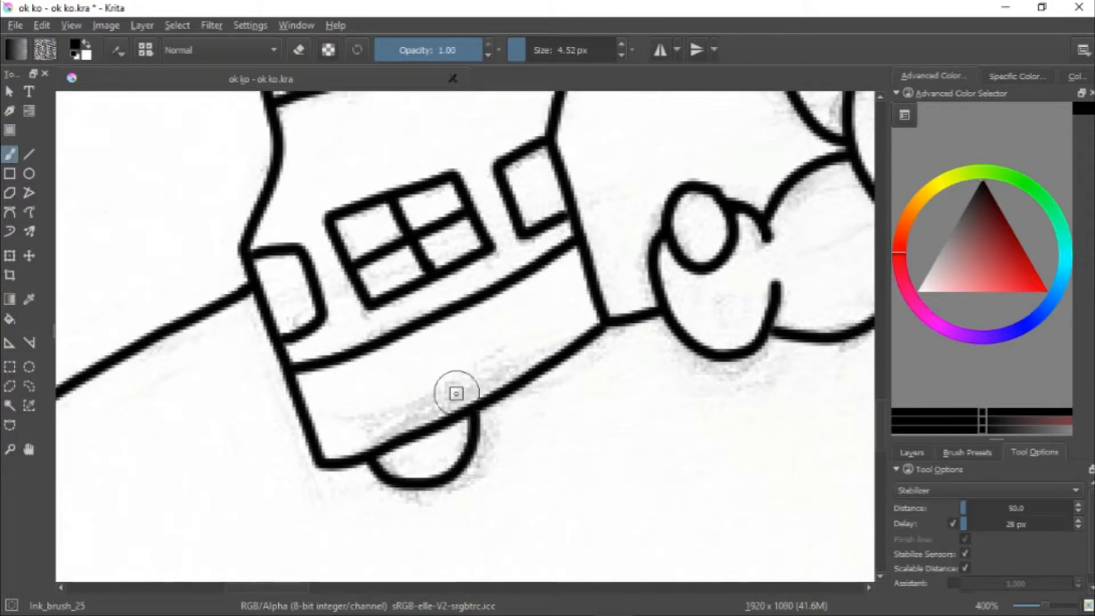
pyautogui.scroll(-3)
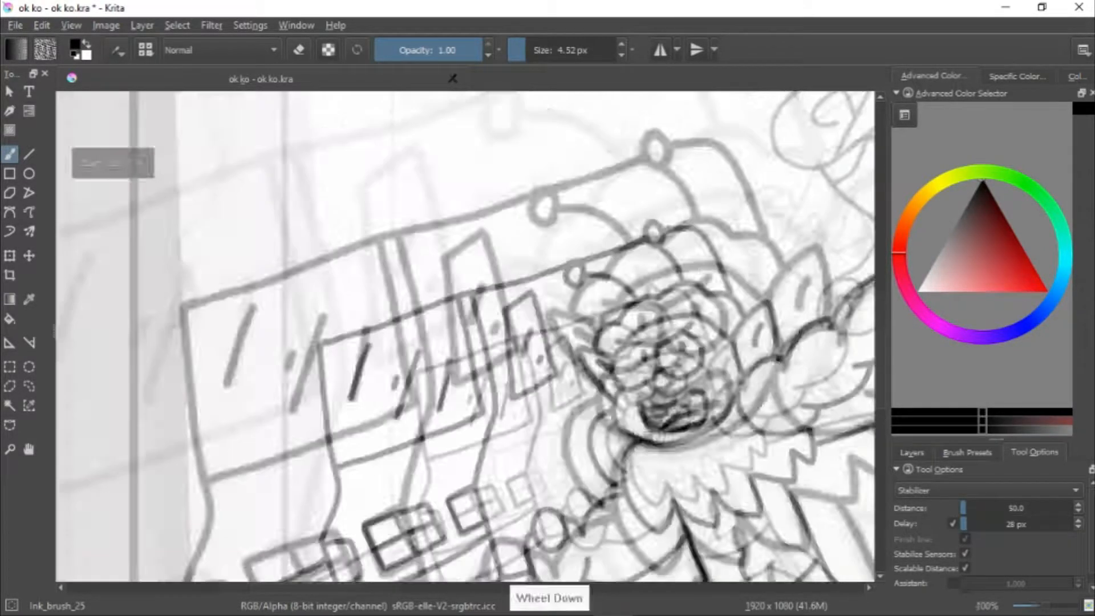
# Ink the crossed-arms girl's face, hair, arms, legs and boots, plus the shop building and clouds
pyautogui.scroll(-3)
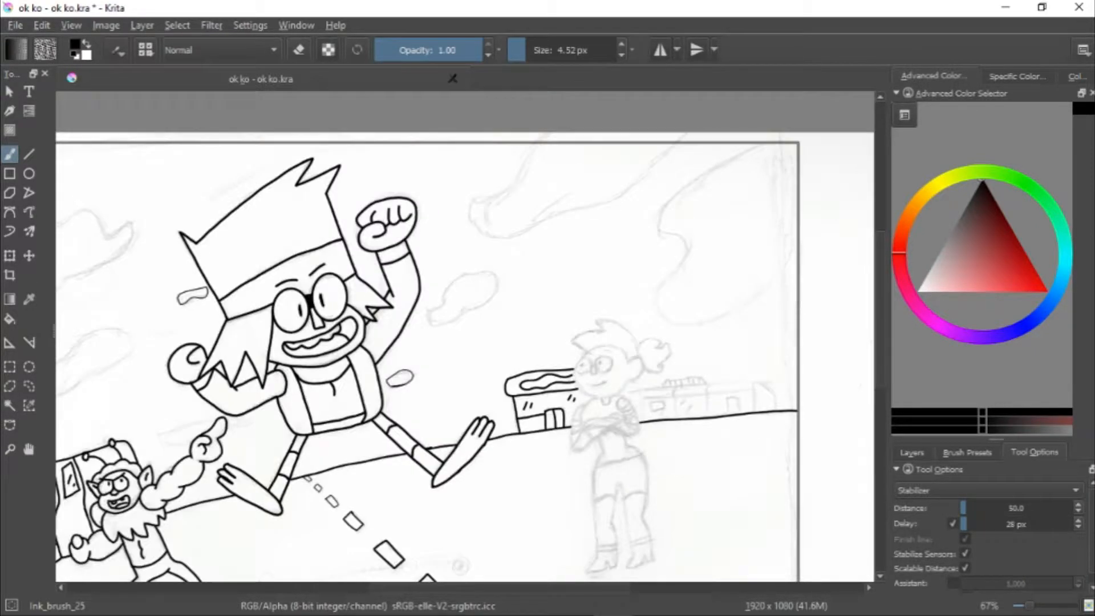
pyautogui.scroll(3)
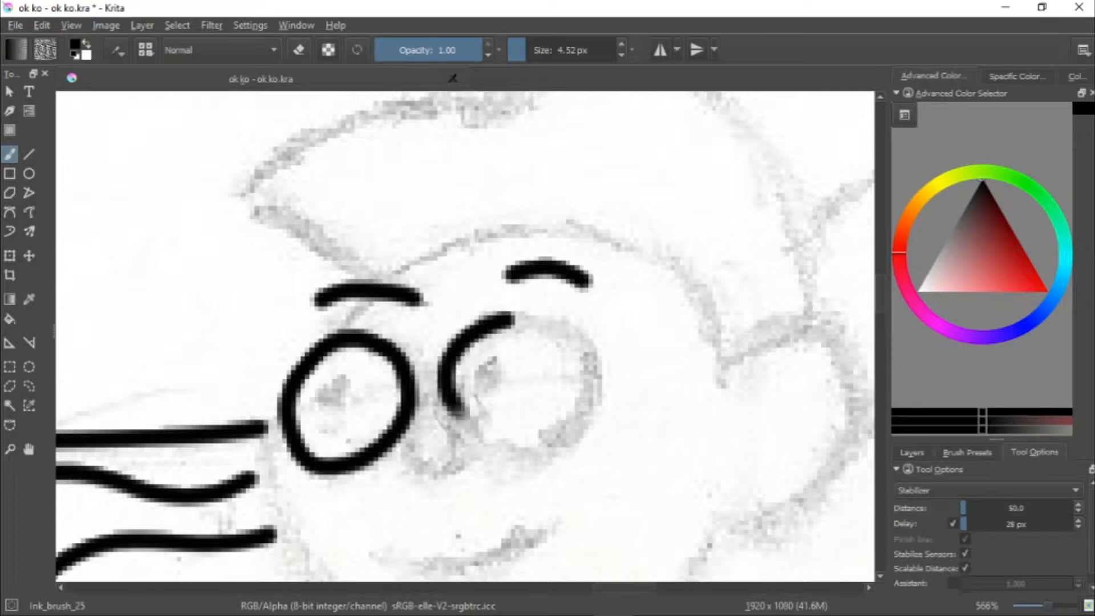
pyautogui.scroll(-3)
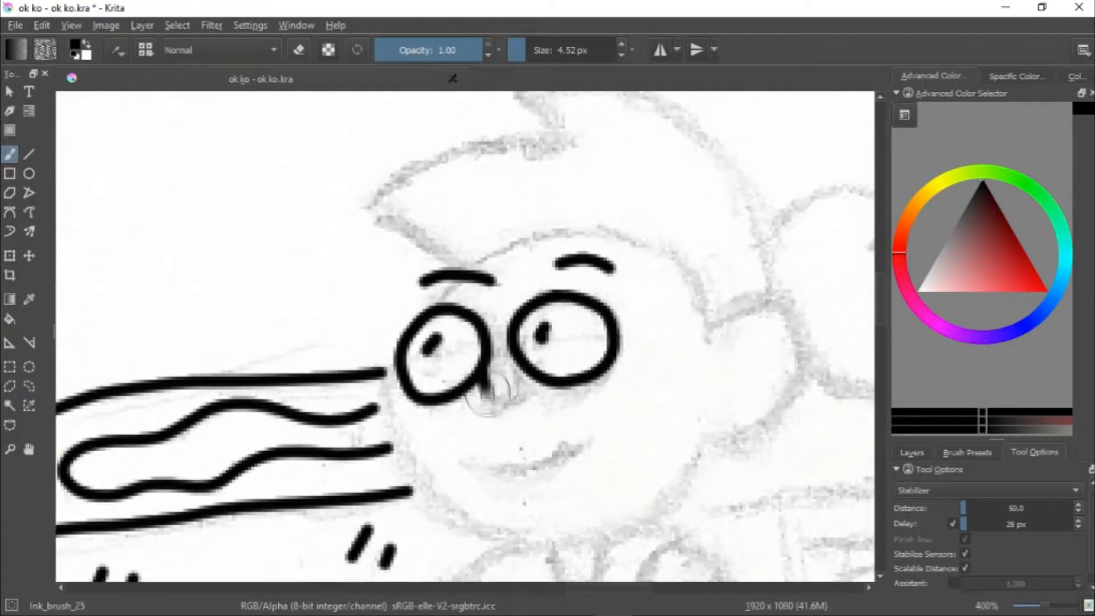
pyautogui.click(298, 50)
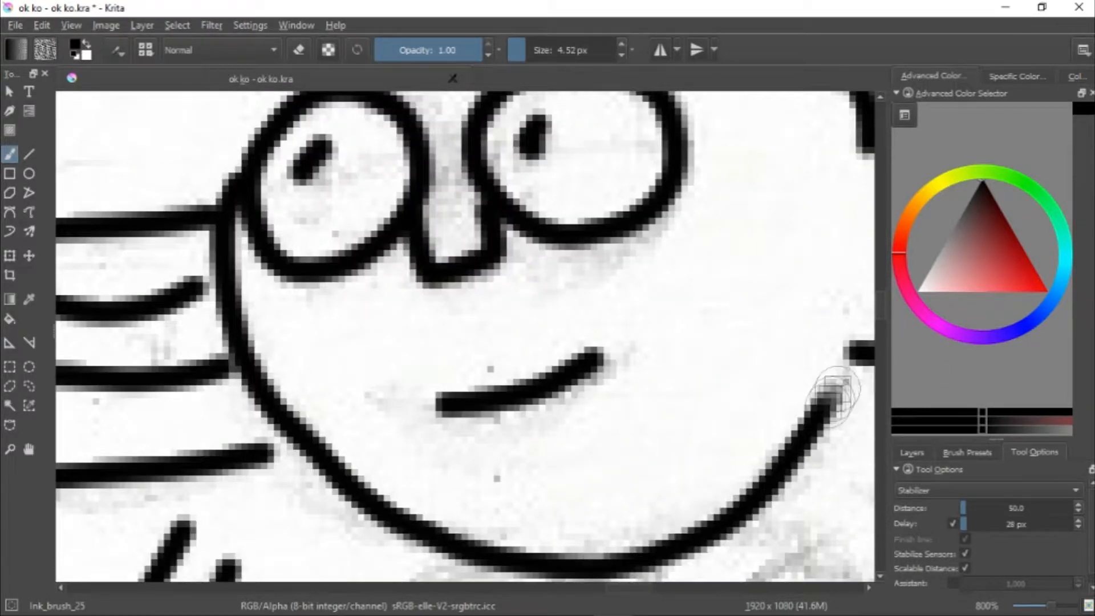
pyautogui.scroll(-3)
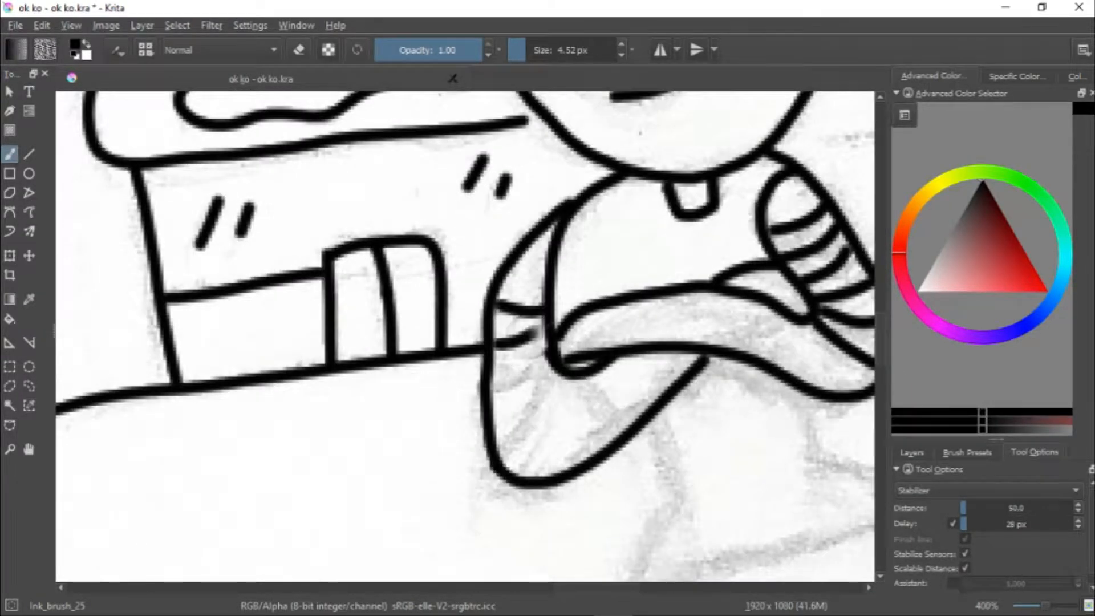
pyautogui.scroll(-3)
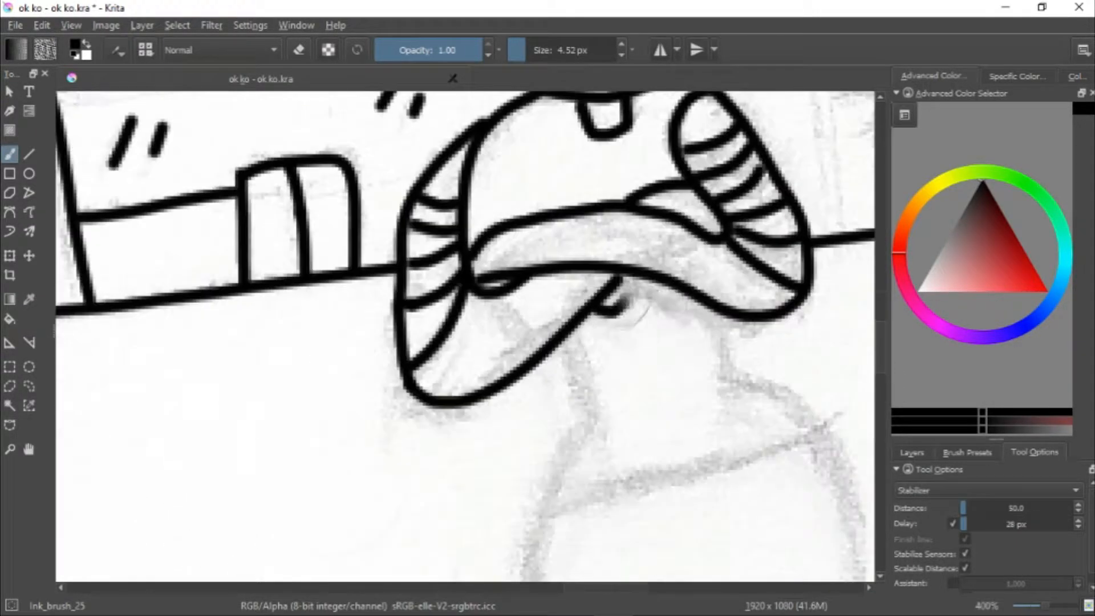
pyautogui.scroll(3)
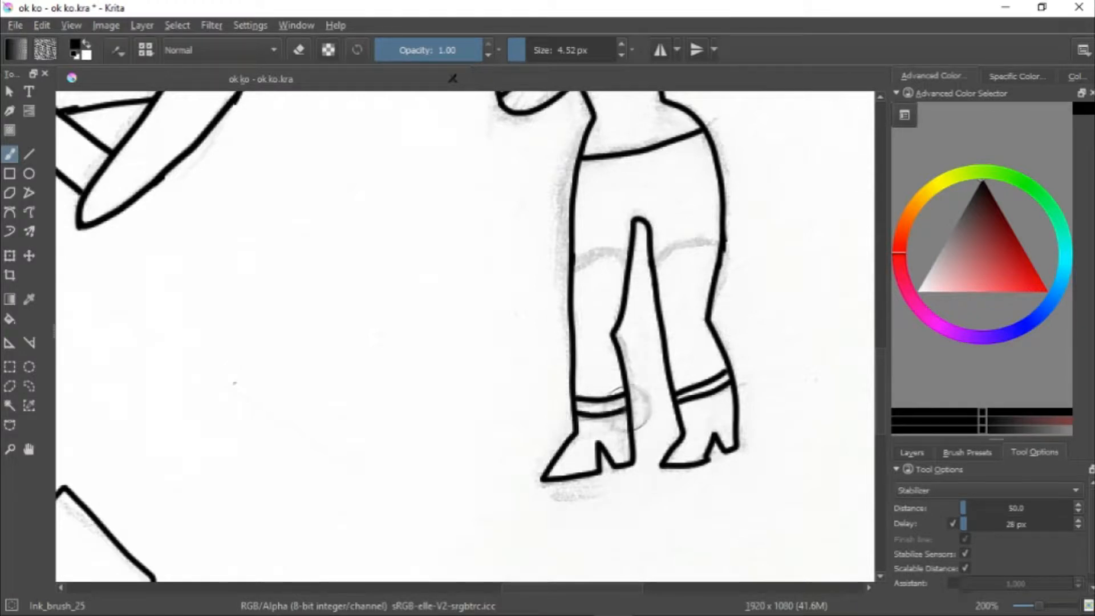
pyautogui.scroll(3)
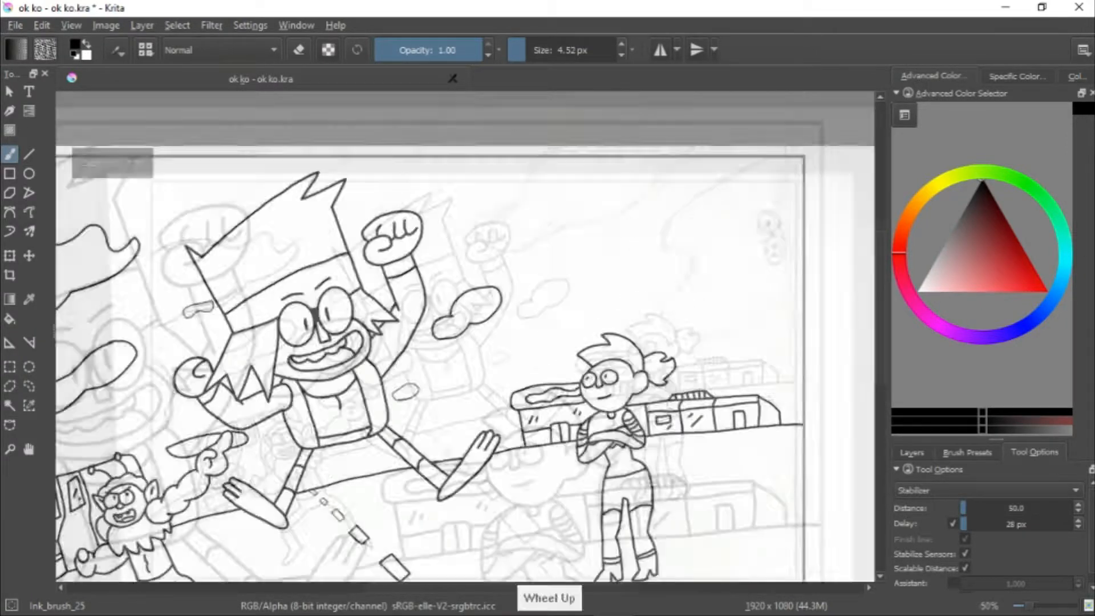
pyautogui.scroll(3)
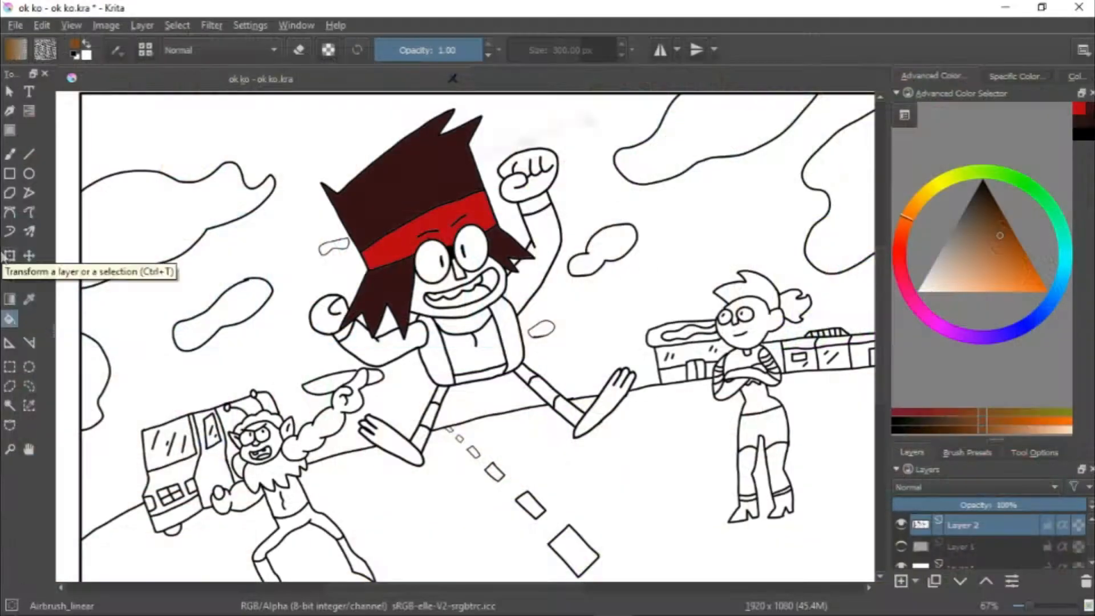
# Flood-fill K.O.'s skin, blue clothing and the girl's hair with flat colors on Layer 2
pyautogui.click(1005, 273)
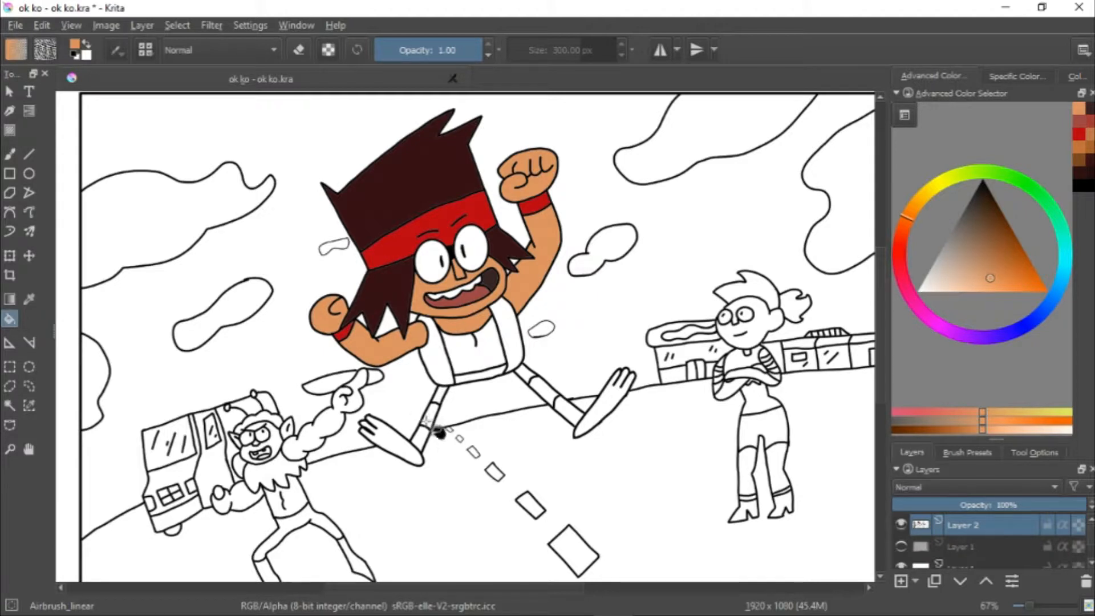
pyautogui.click(440, 433)
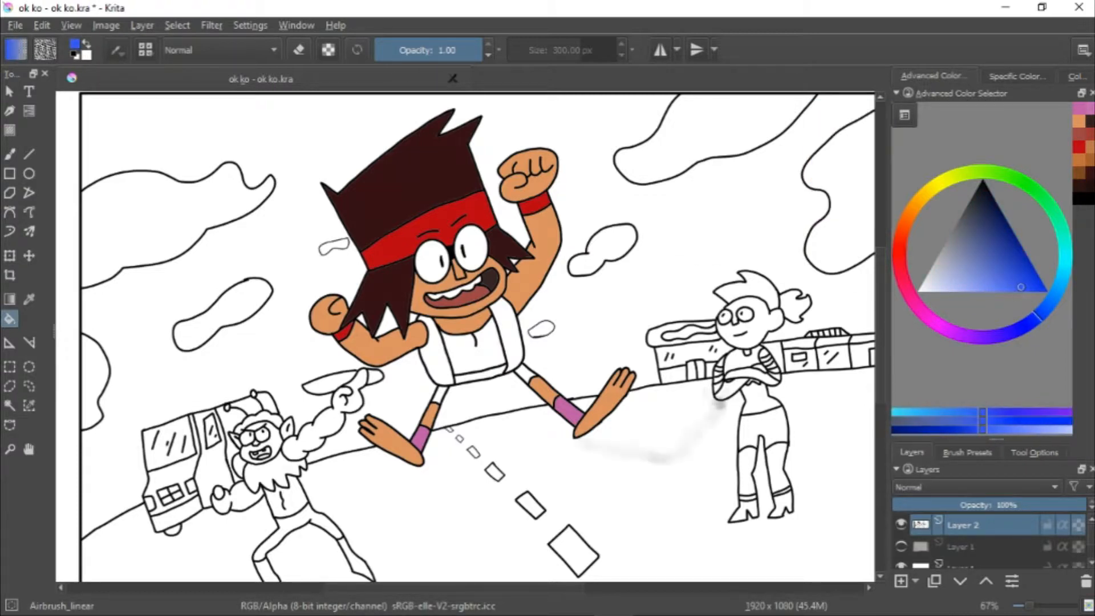
pyautogui.click(465, 349)
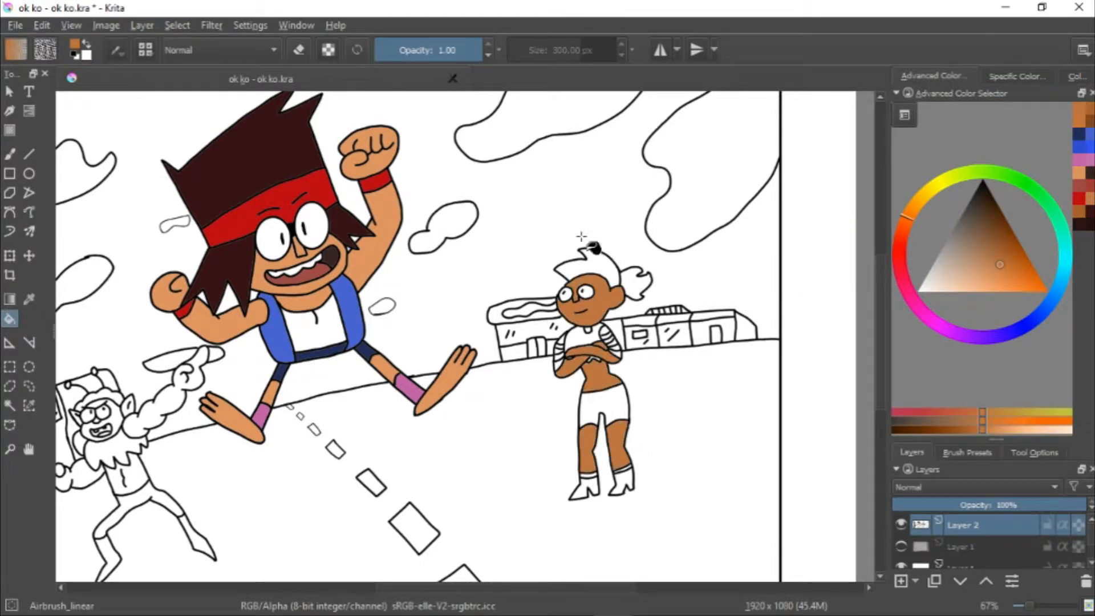
pyautogui.click(597, 262)
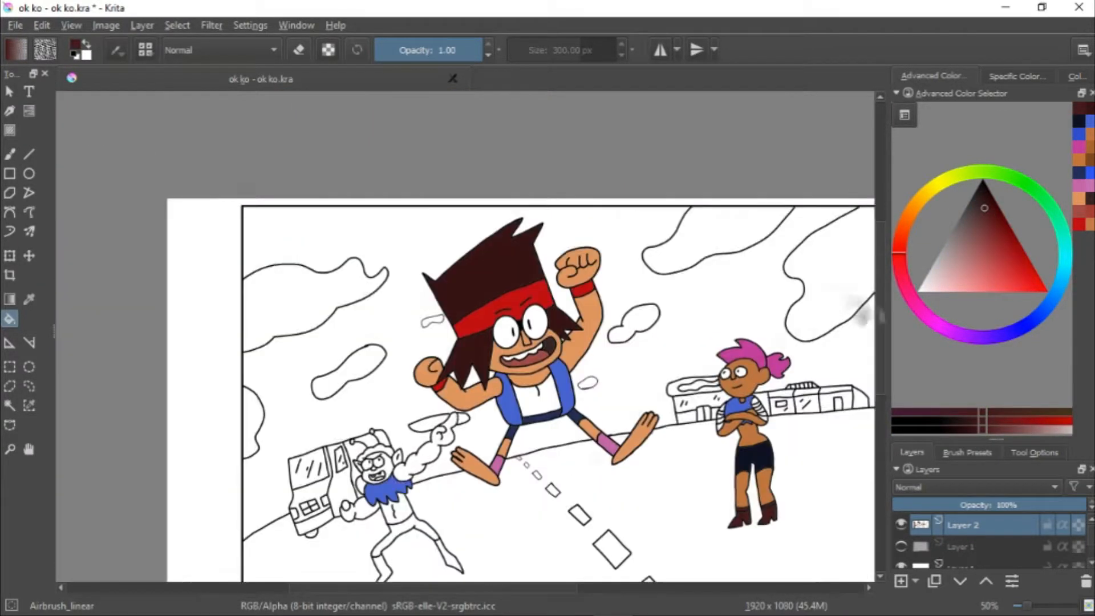
# Fill the shop building orange with pink roof trim, and color the van purple
pyautogui.scroll(3)
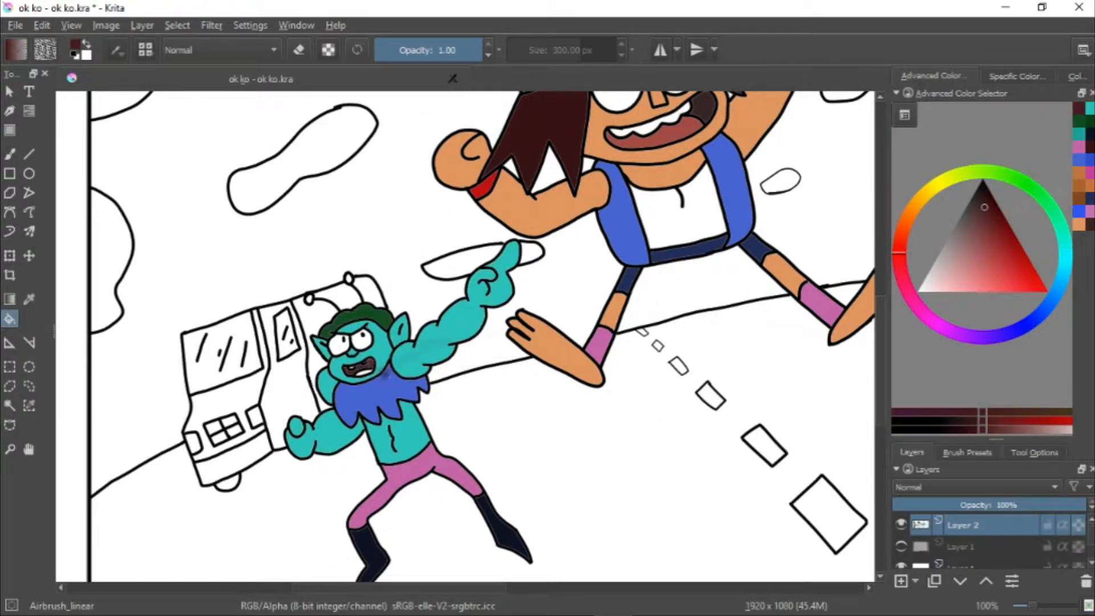
pyautogui.scroll(-3)
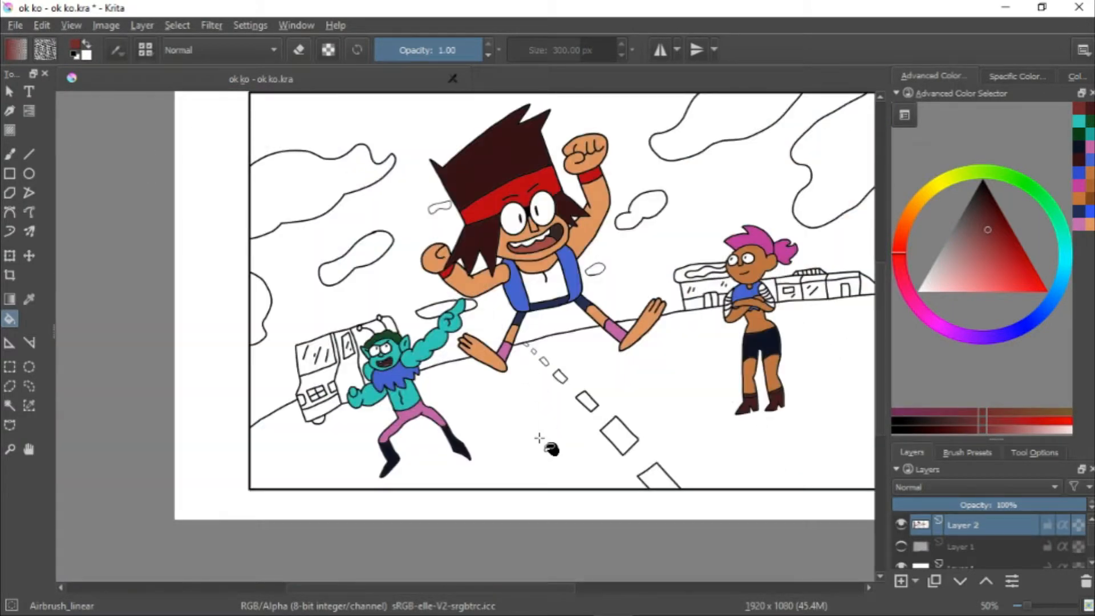
pyautogui.moveTo(331, 282)
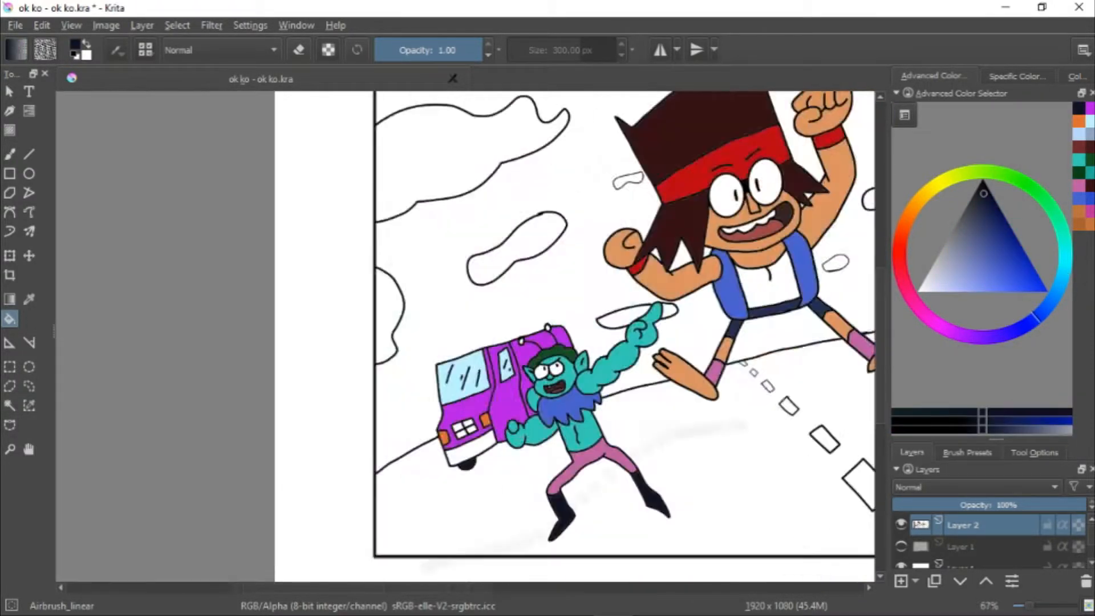
pyautogui.scroll(-3)
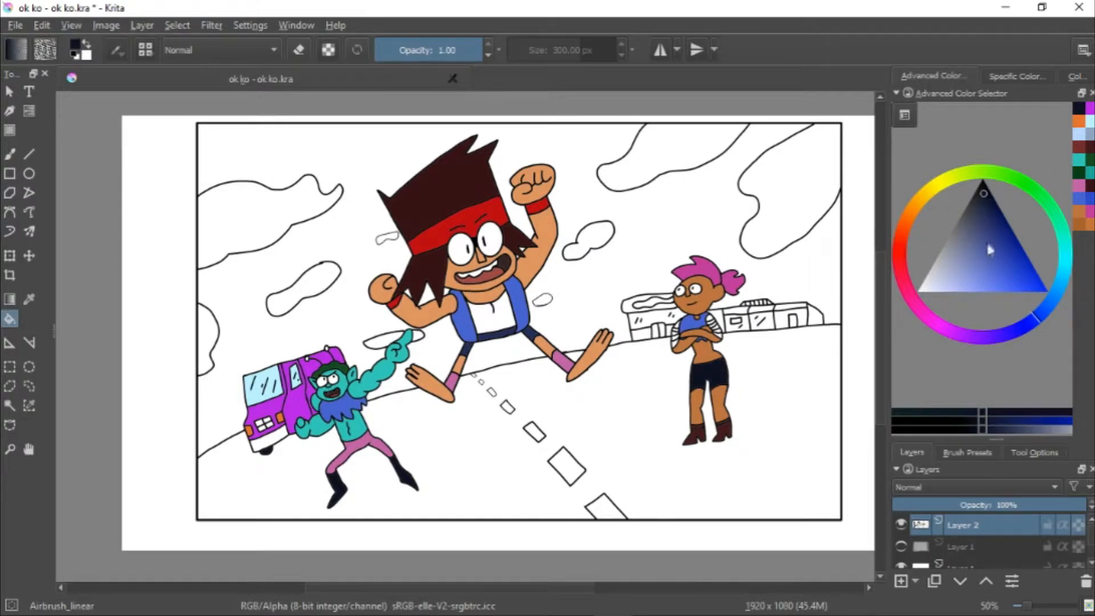
pyautogui.click(896, 218)
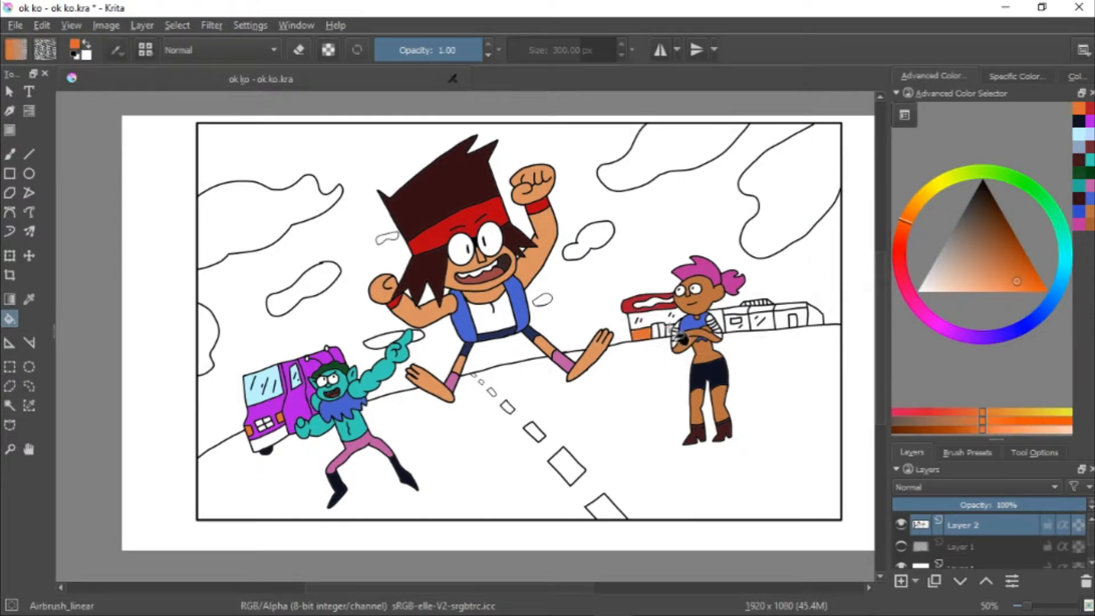
pyautogui.click(946, 333)
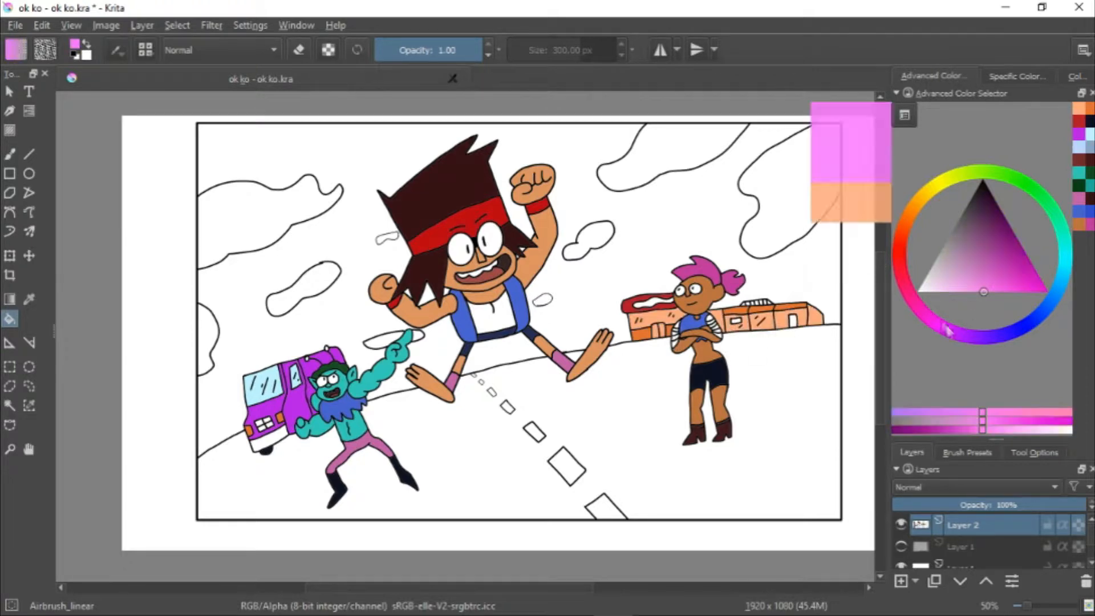
pyautogui.scroll(-3)
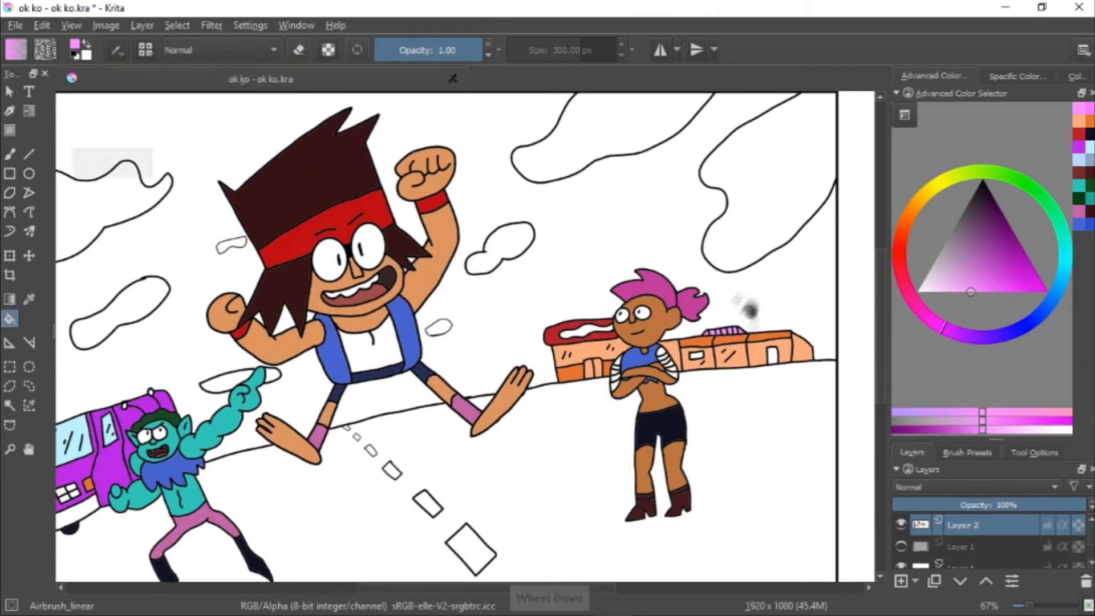
# Flood the sky pale yellow and the road muted purple, touching up gaps around the edges
pyautogui.scroll(-3)
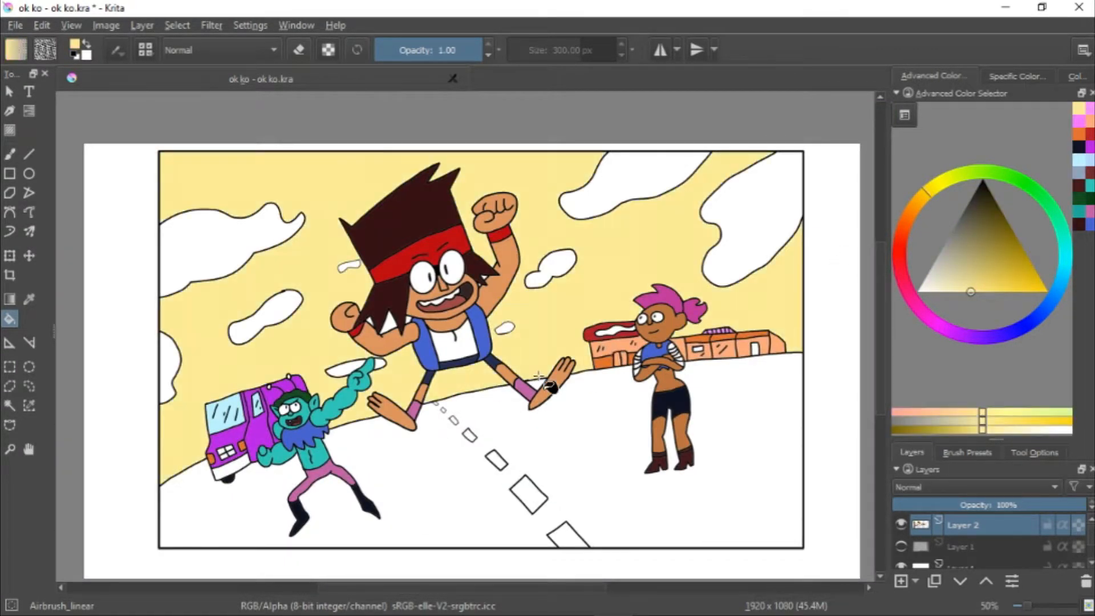
pyautogui.scroll(3)
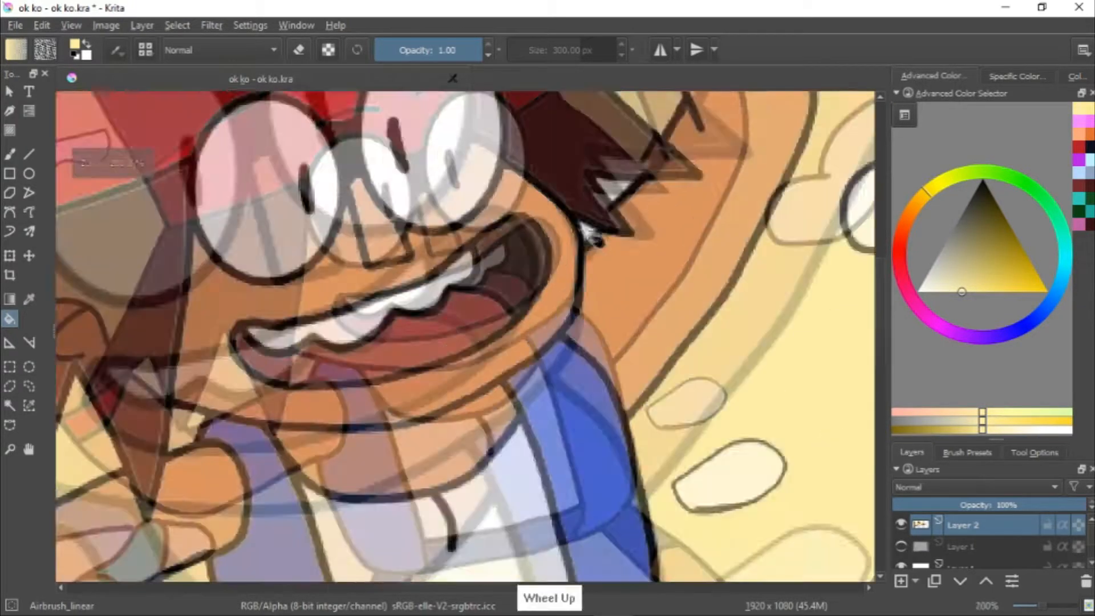
pyautogui.scroll(-3)
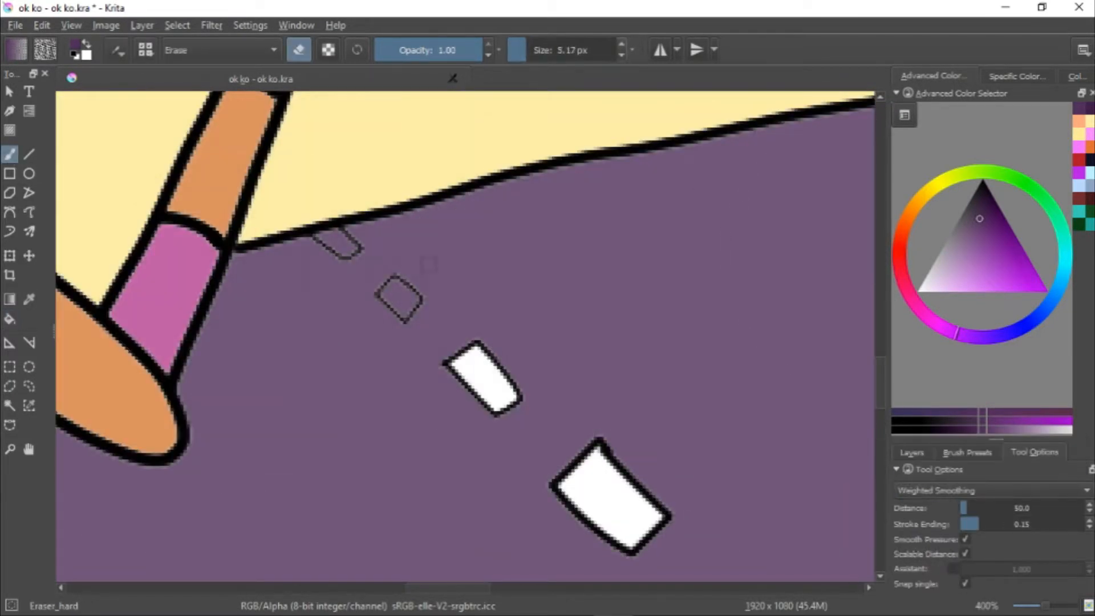
pyautogui.scroll(-3)
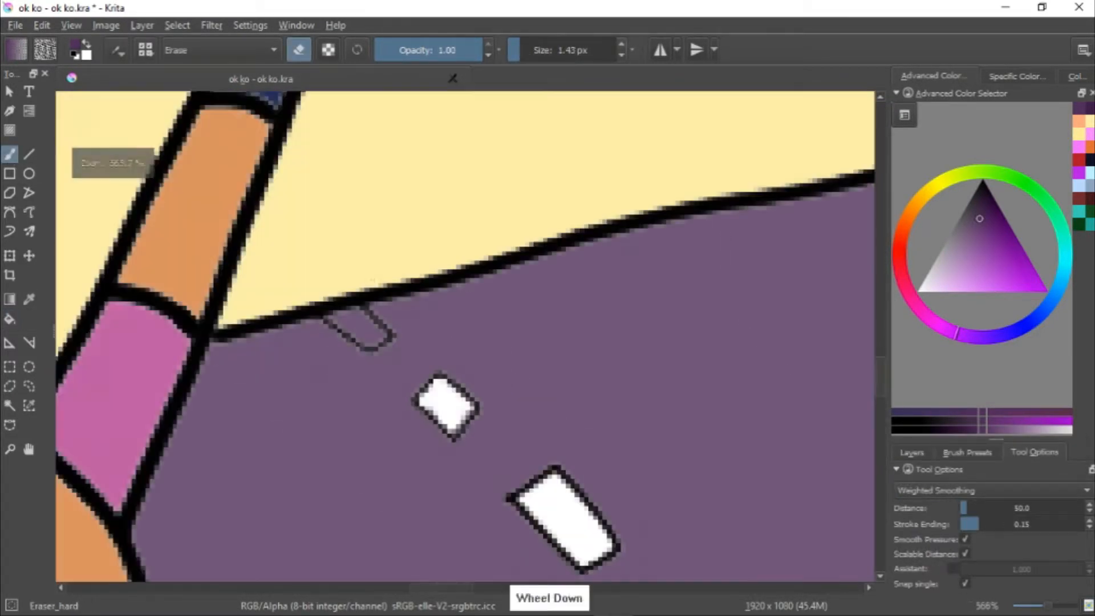
pyautogui.scroll(-3)
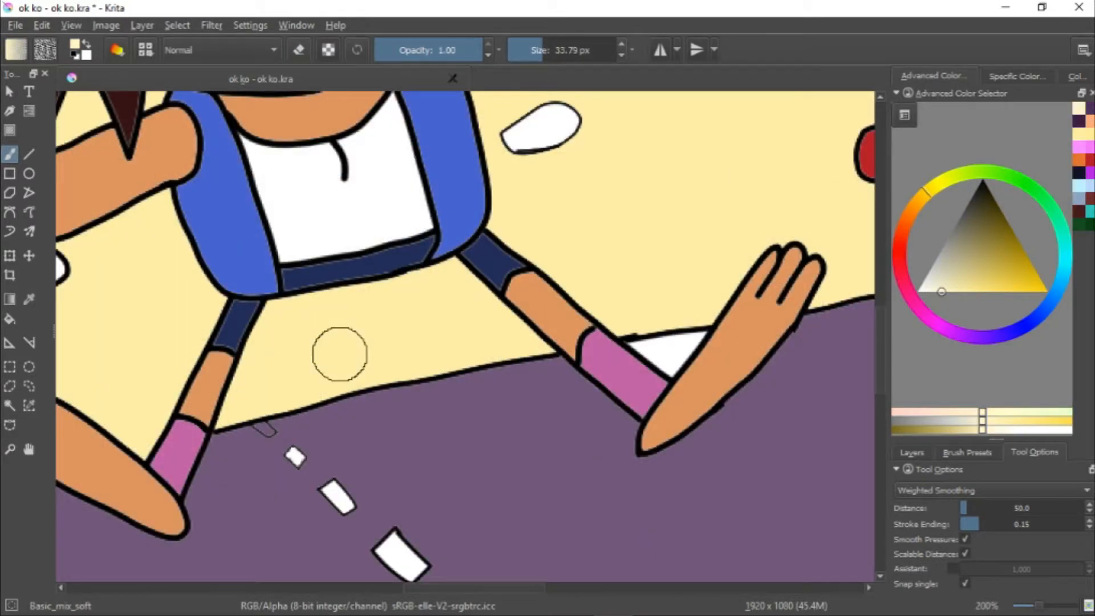
pyautogui.scroll(-3)
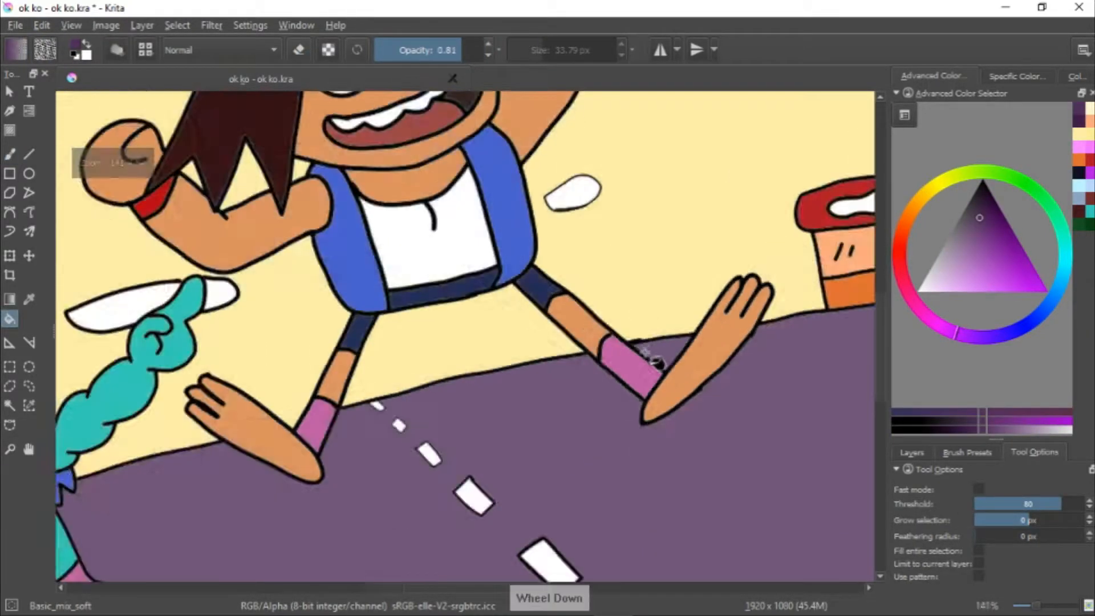
pyautogui.scroll(-3)
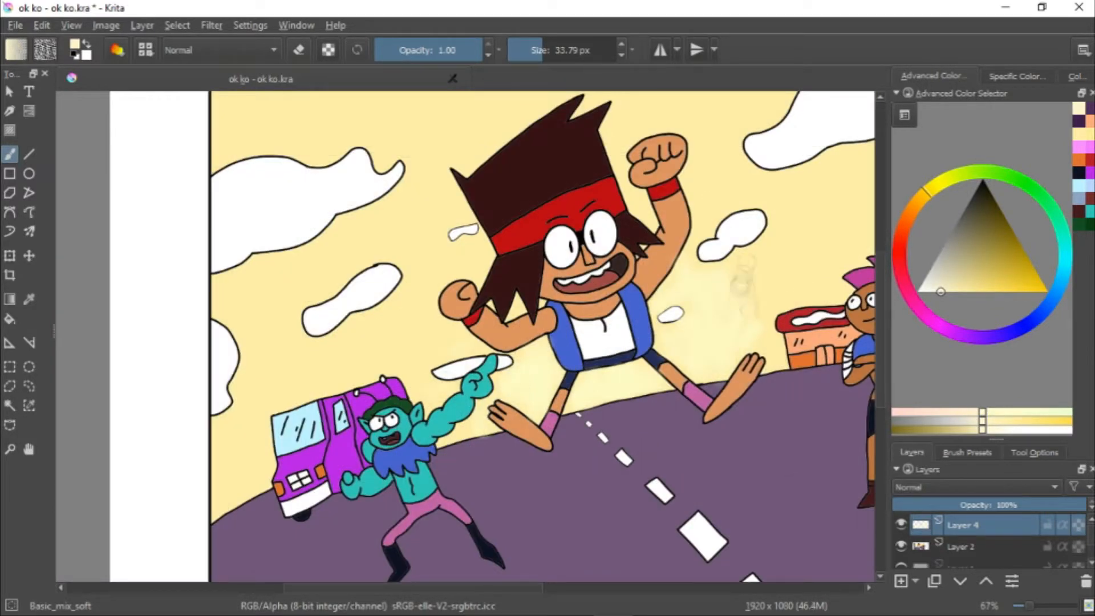
# Brush soft orange along the sky edges and skin shading with Basic_mix_soft on a new layer
pyautogui.scroll(-3)
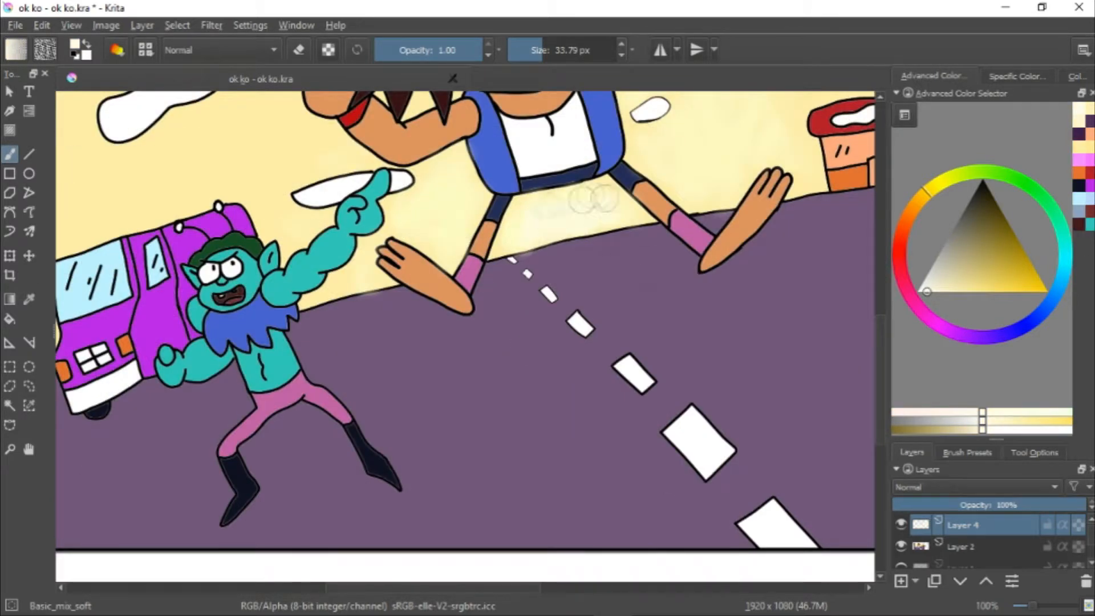
pyautogui.scroll(-3)
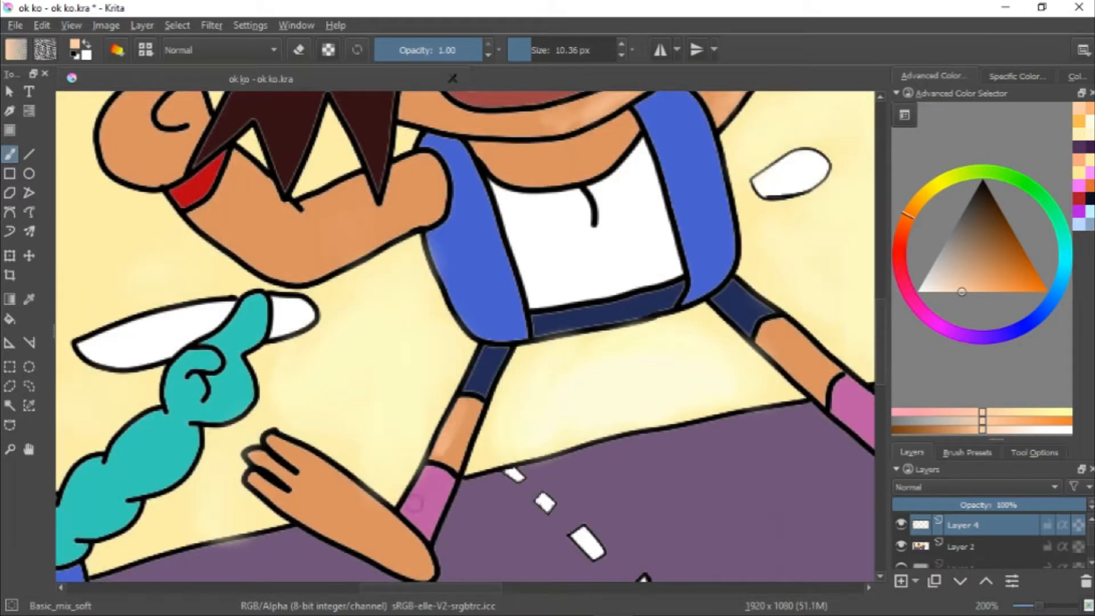
pyautogui.scroll(-3)
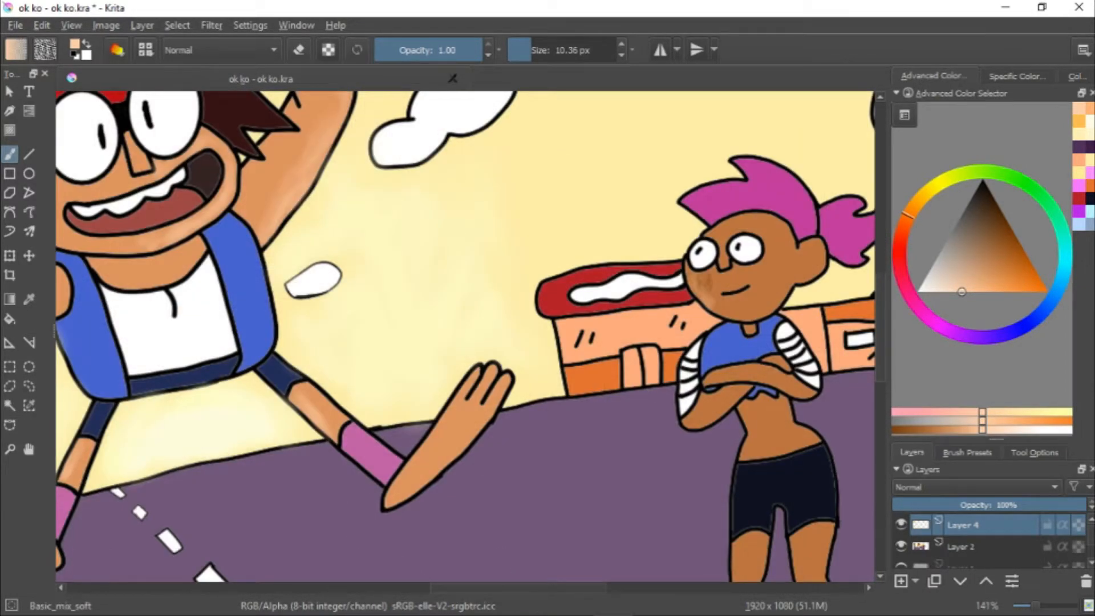
pyautogui.scroll(3)
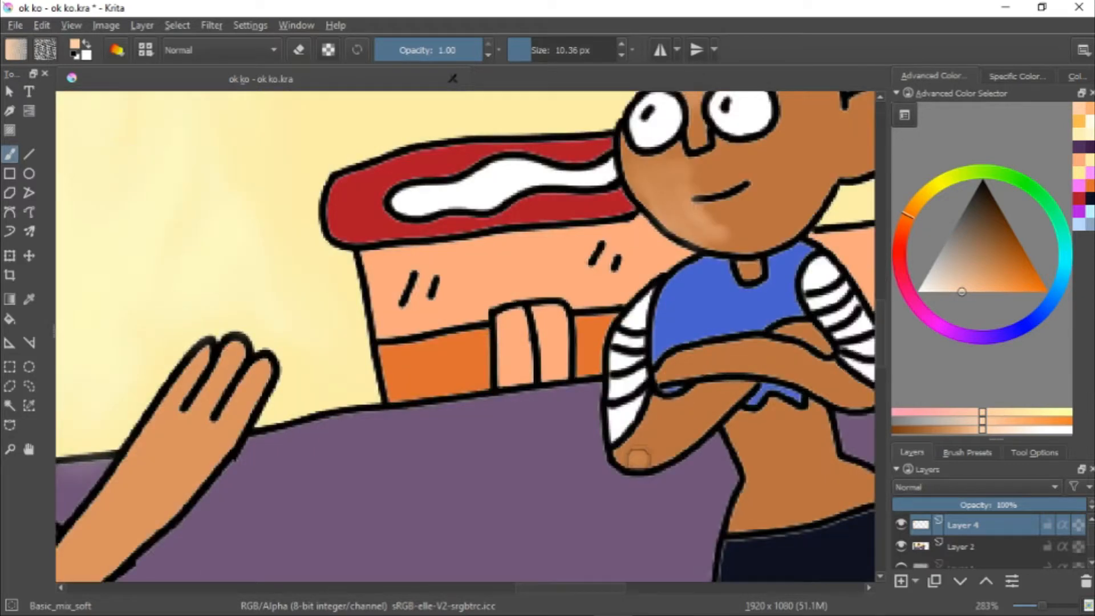
pyautogui.scroll(-3)
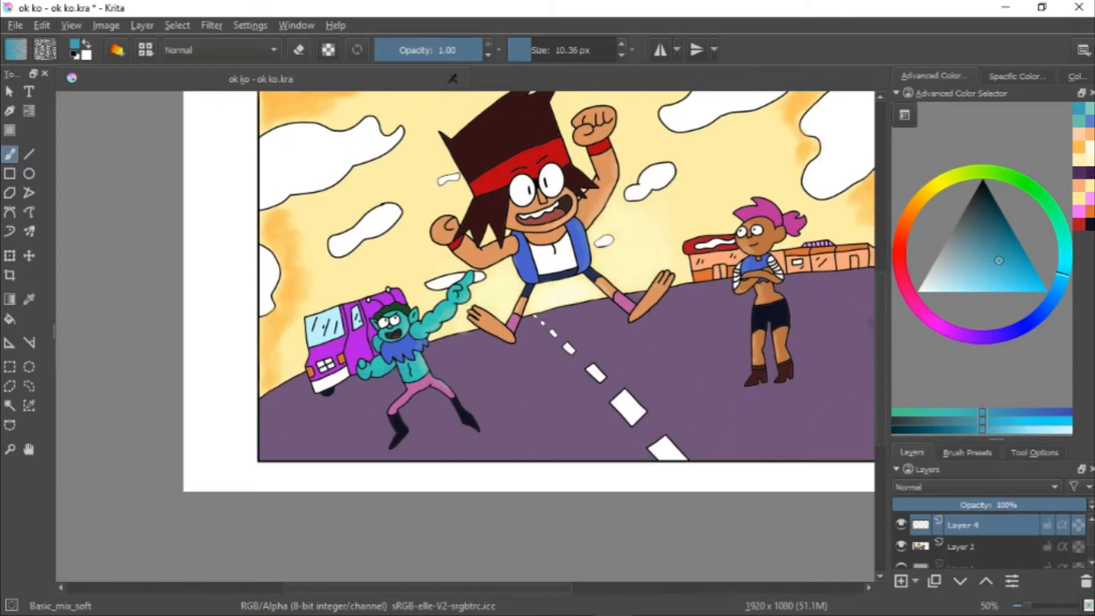
# On Layer 4, spread more orange glow across the sky and soft purple shading along the road
pyautogui.scroll(3)
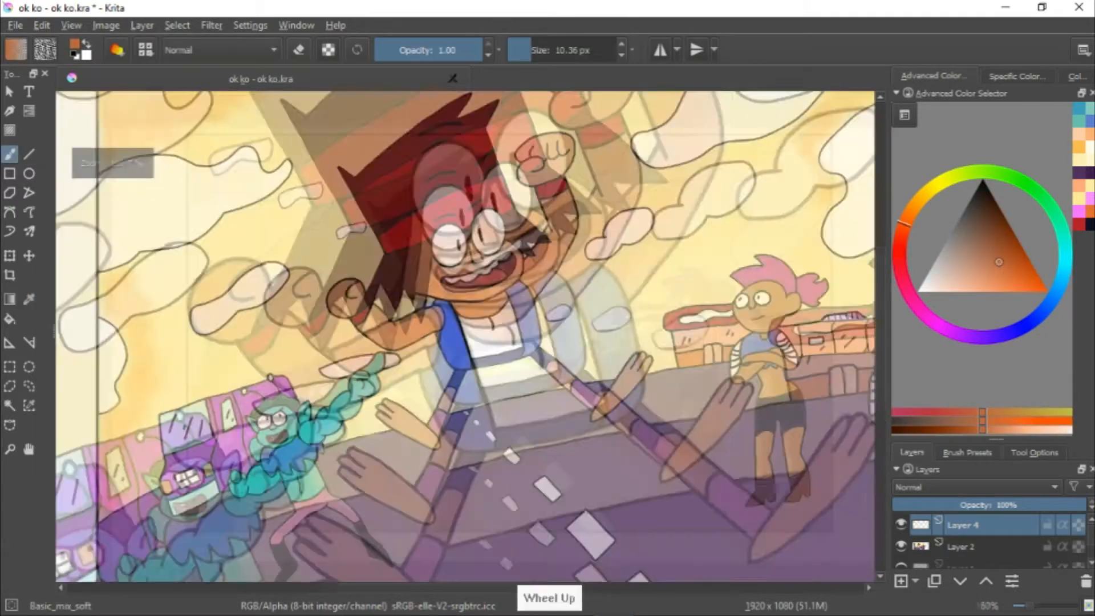
pyautogui.scroll(3)
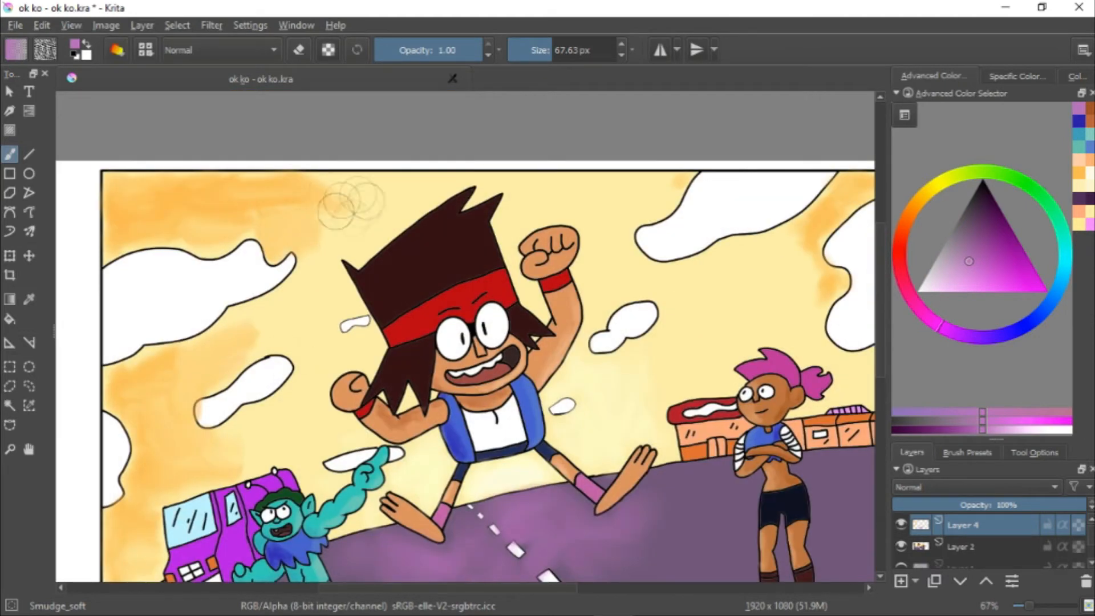
# Smudge the sky, beard, face and leg shading smooth with the Smudge_soft brush
pyautogui.scroll(3)
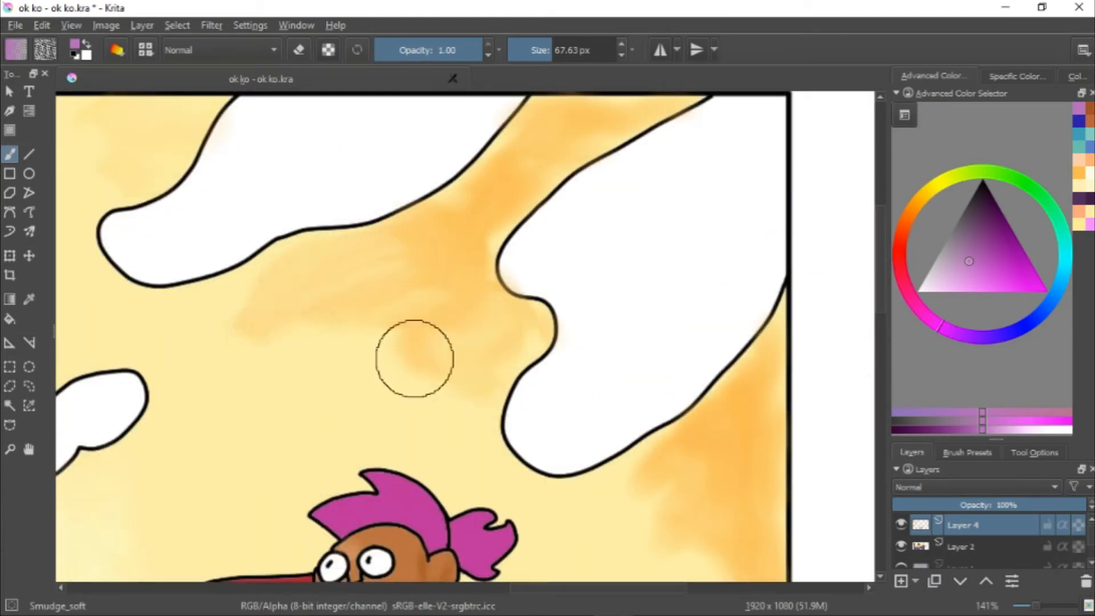
pyautogui.scroll(-3)
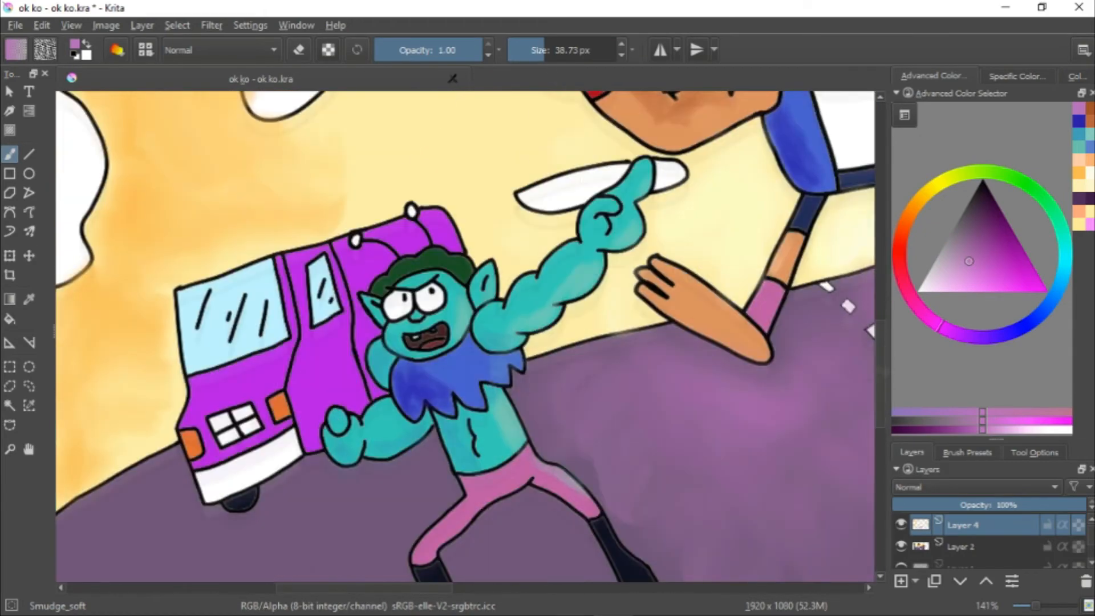
pyautogui.scroll(3)
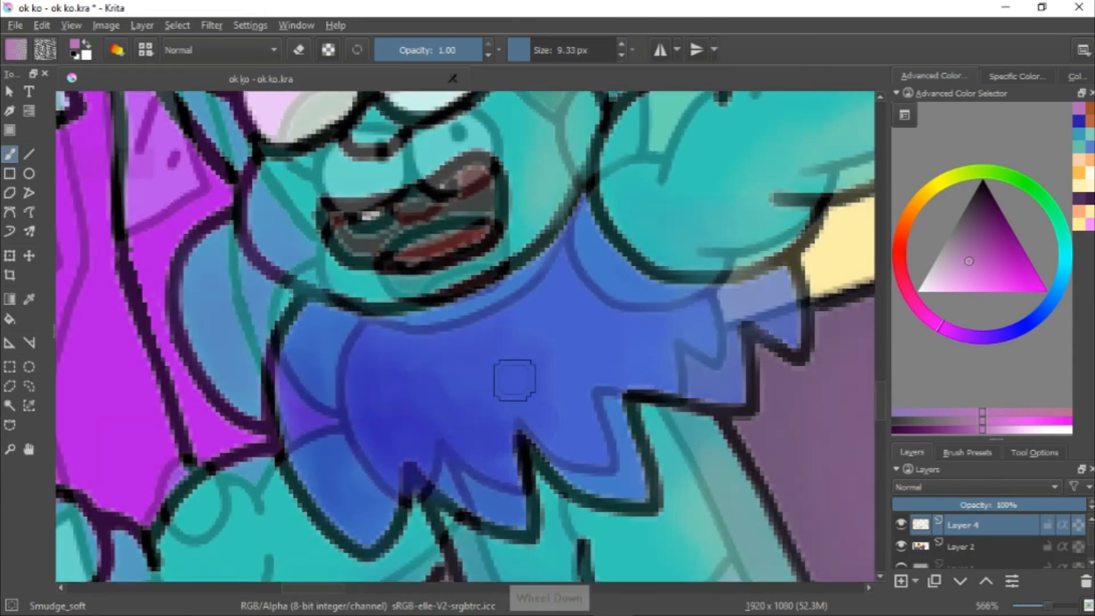
pyautogui.scroll(-3)
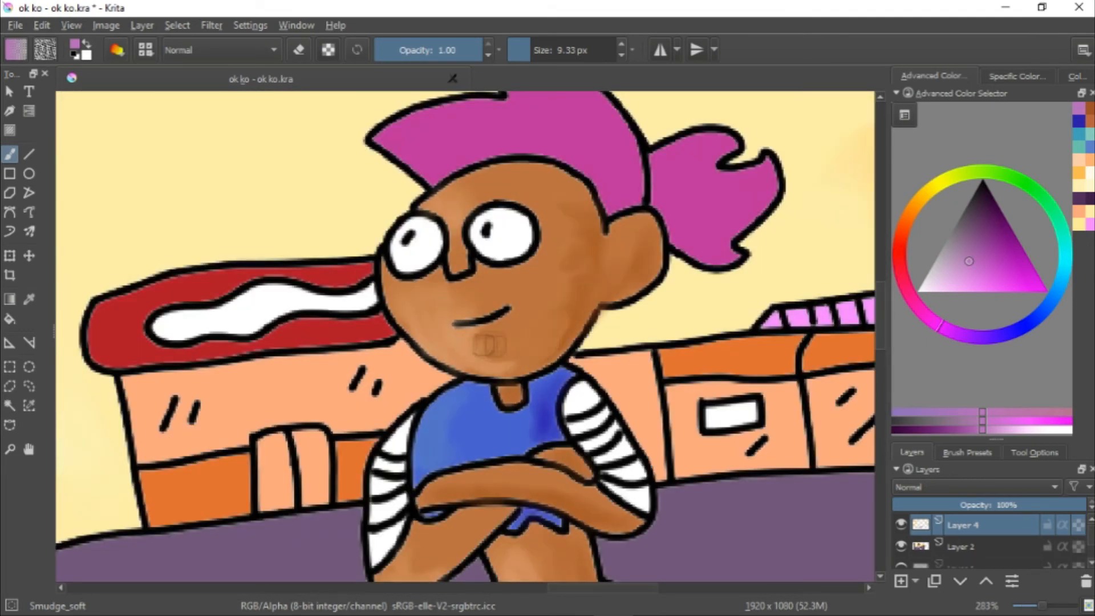
pyautogui.scroll(-3)
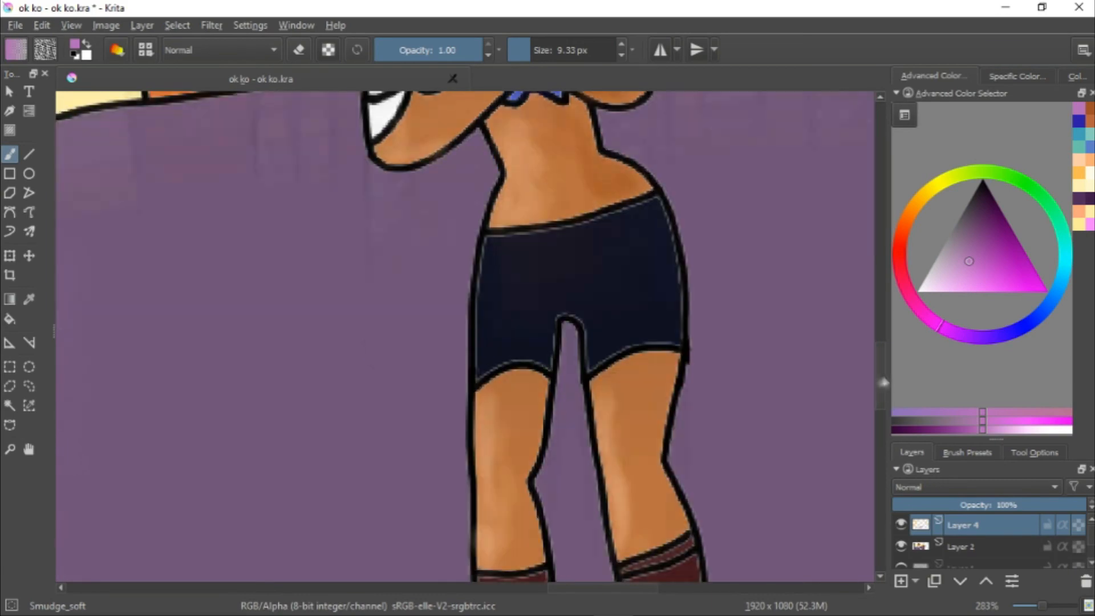